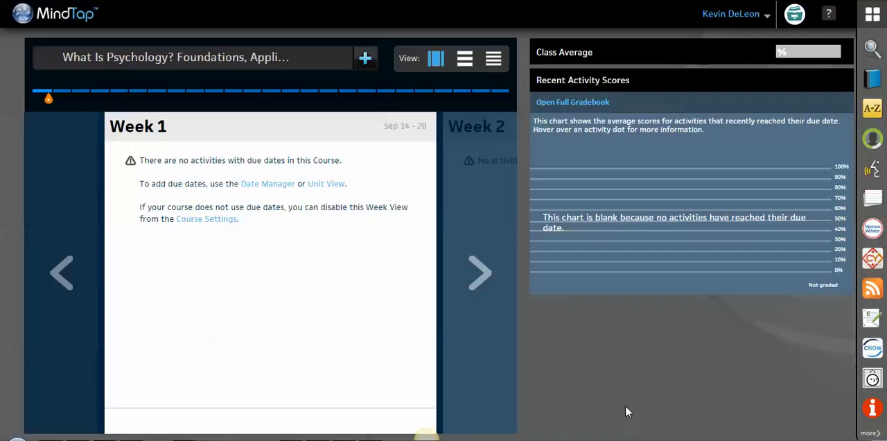
{"action": "mouse_move", "coordinate": [745, 408]}
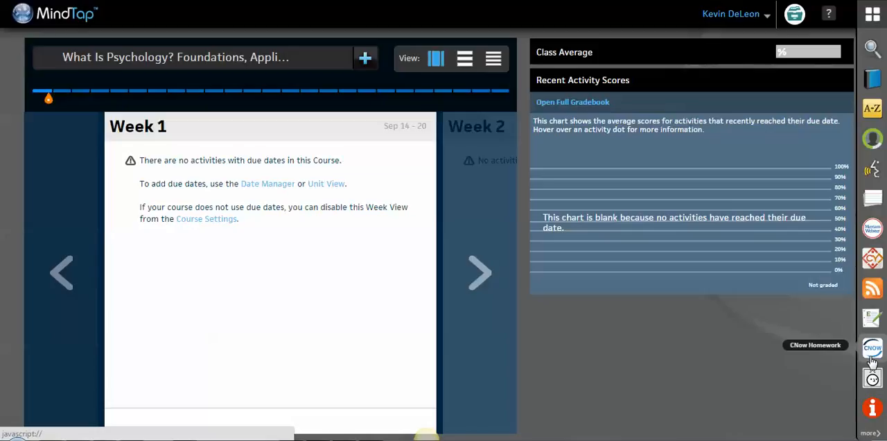
{"action": "mouse_move", "coordinate": [548, 120]}
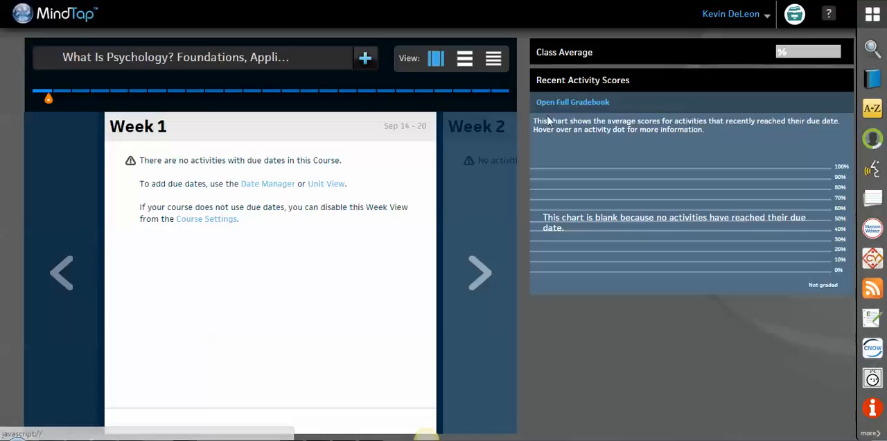
Step: Show the course as a list and expand Chapter 1: The Science of Psychology
{"action": "left_click", "coordinate": [464, 58]}
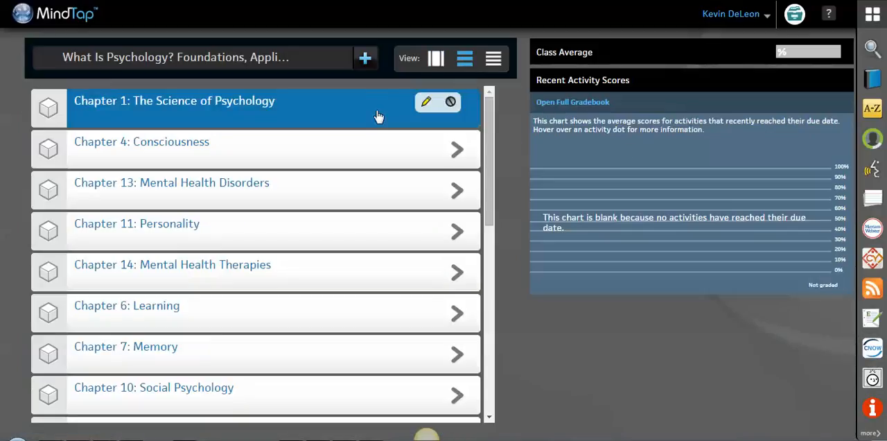
{"action": "left_click", "coordinate": [175, 100]}
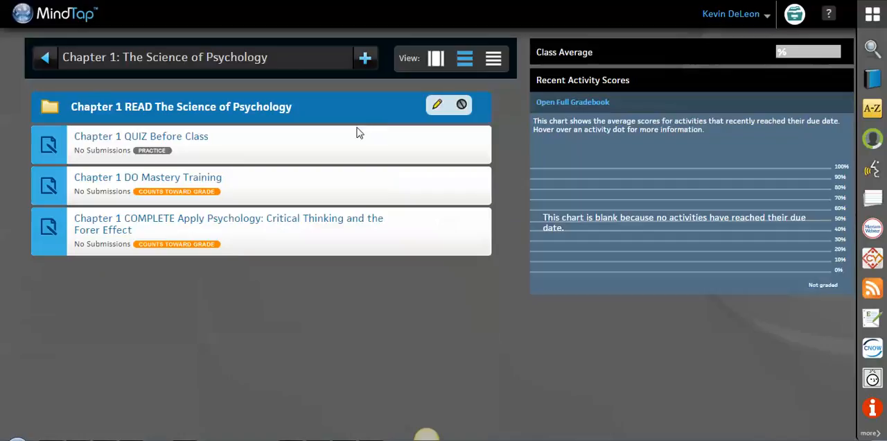
{"action": "mouse_move", "coordinate": [305, 146]}
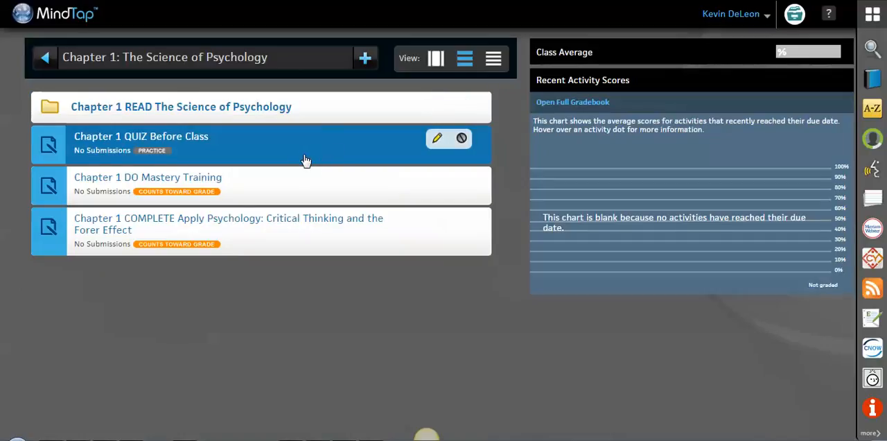
{"action": "mouse_move", "coordinate": [336, 152]}
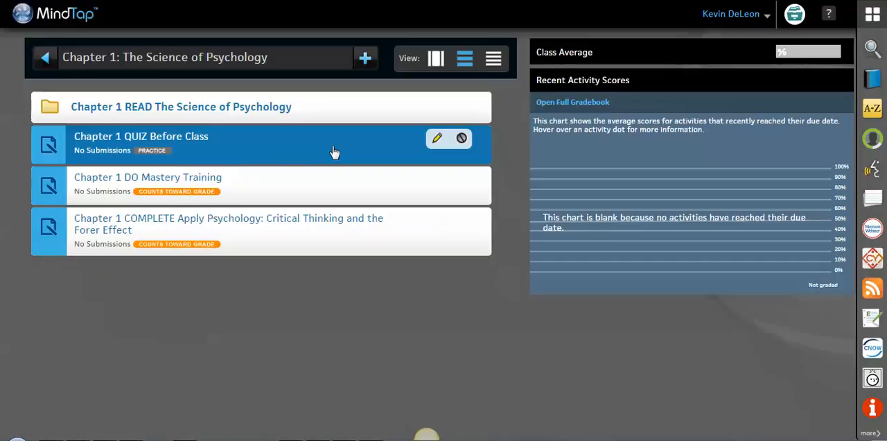
{"action": "mouse_move", "coordinate": [727, 401]}
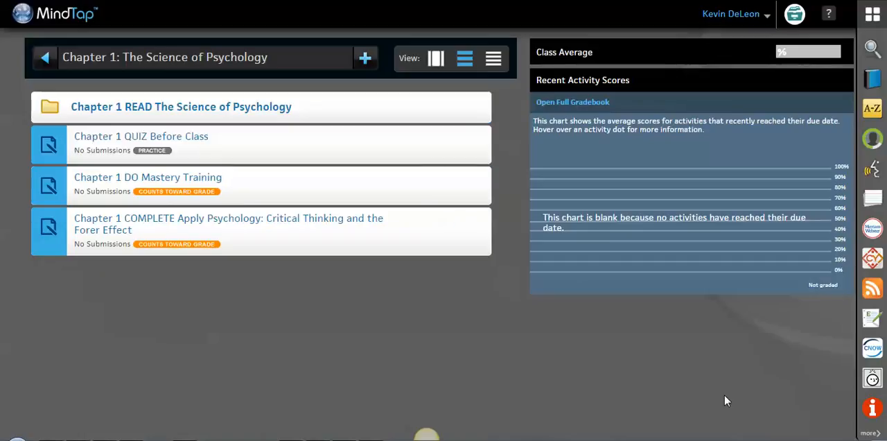
{"action": "mouse_move", "coordinate": [820, 369]}
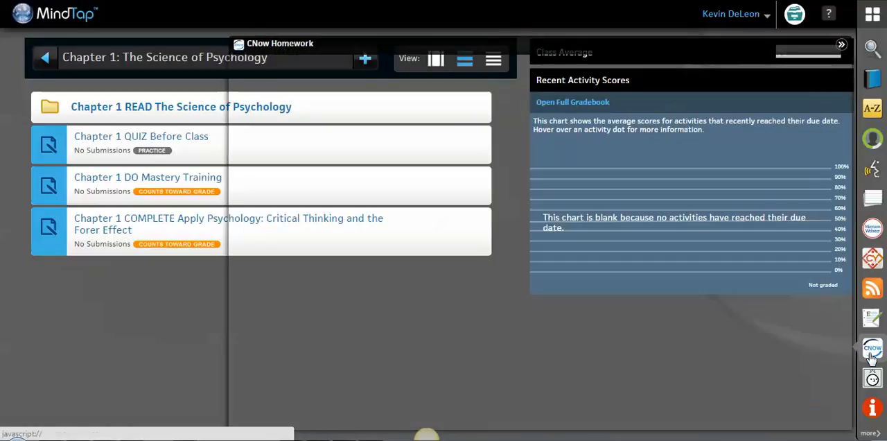
Step: Bring up the CNOW Homework assignments page listing the Chapter QUIZ Before Class practice sets
{"action": "left_click", "coordinate": [872, 350]}
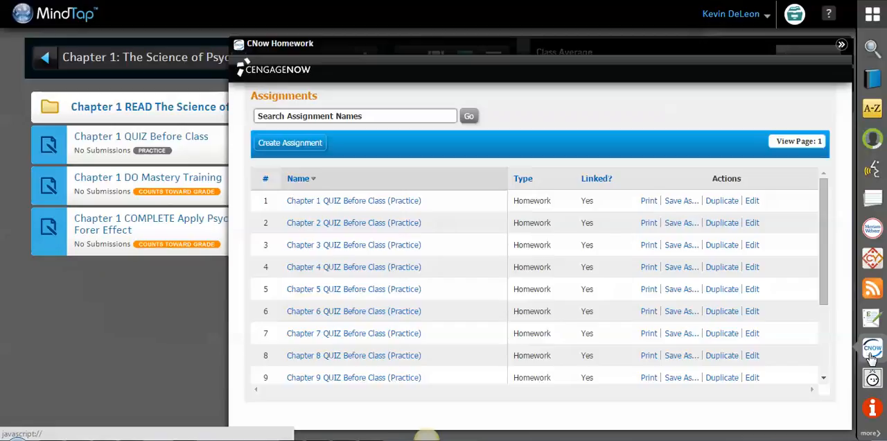
{"action": "mouse_move", "coordinate": [353, 200]}
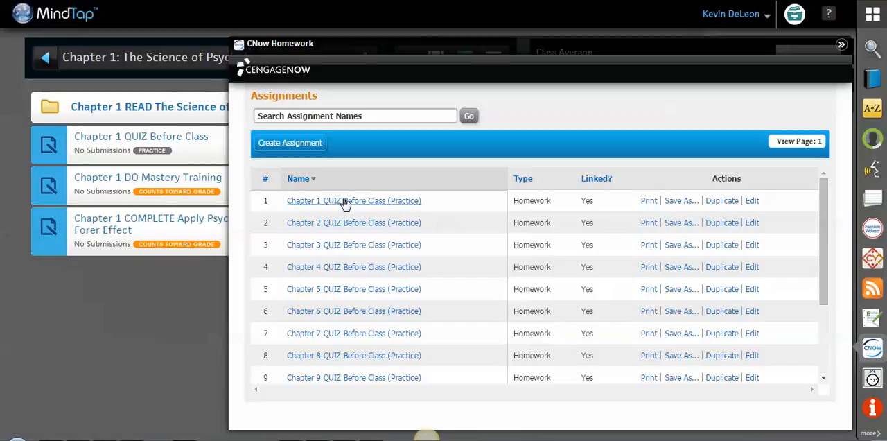
{"action": "mouse_move", "coordinate": [344, 223]}
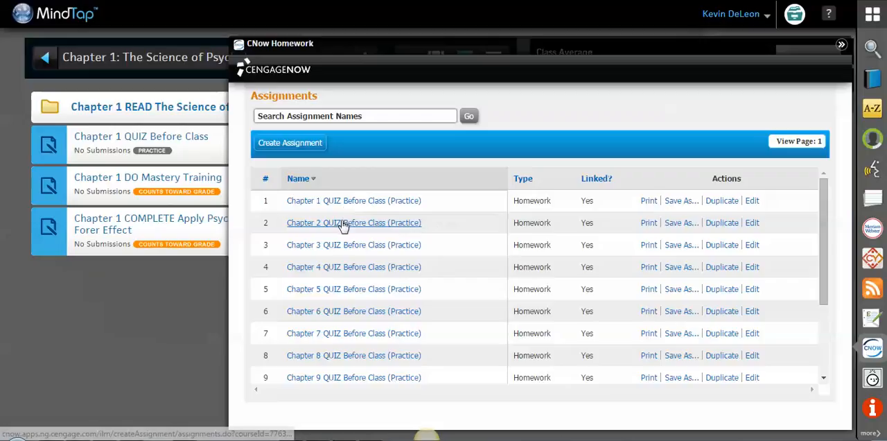
{"action": "mouse_move", "coordinate": [340, 244]}
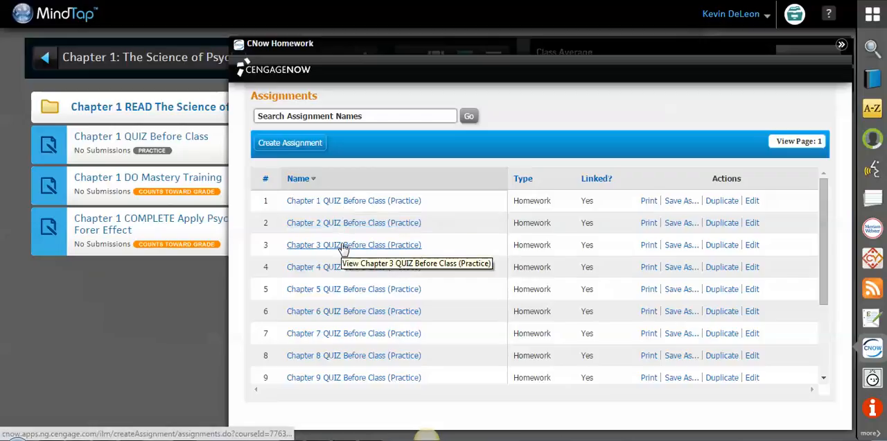
{"action": "left_click", "coordinate": [355, 115]}
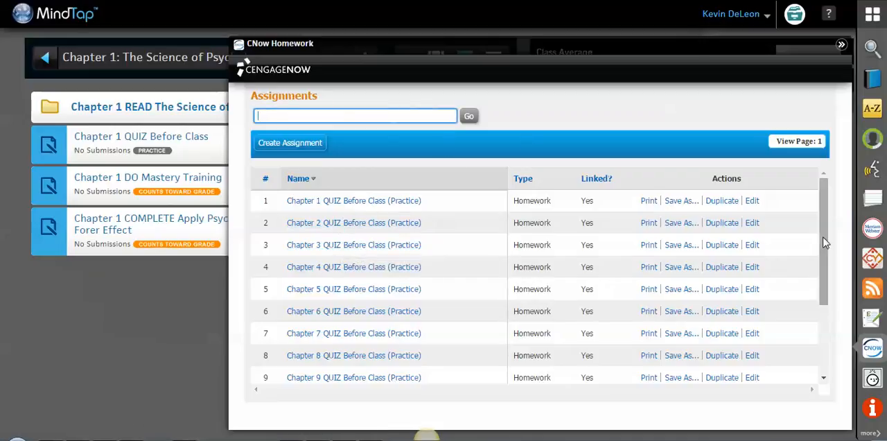
{"action": "scroll", "scroll_direction": "down", "scroll_amount": 3}
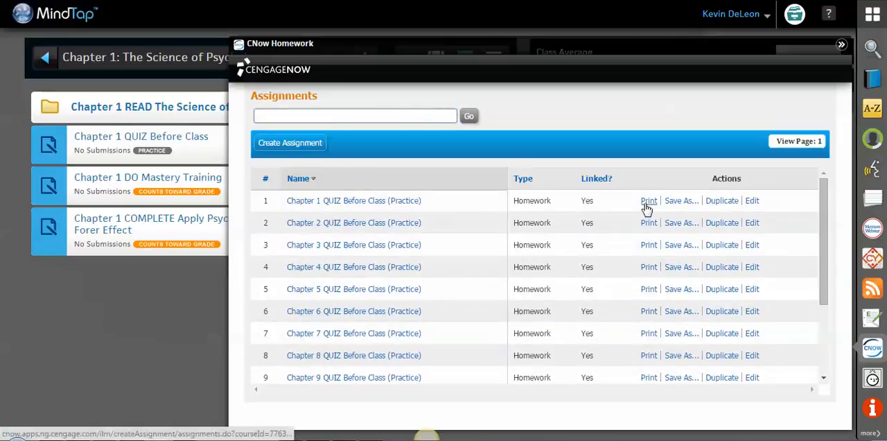
{"action": "mouse_move", "coordinate": [648, 199]}
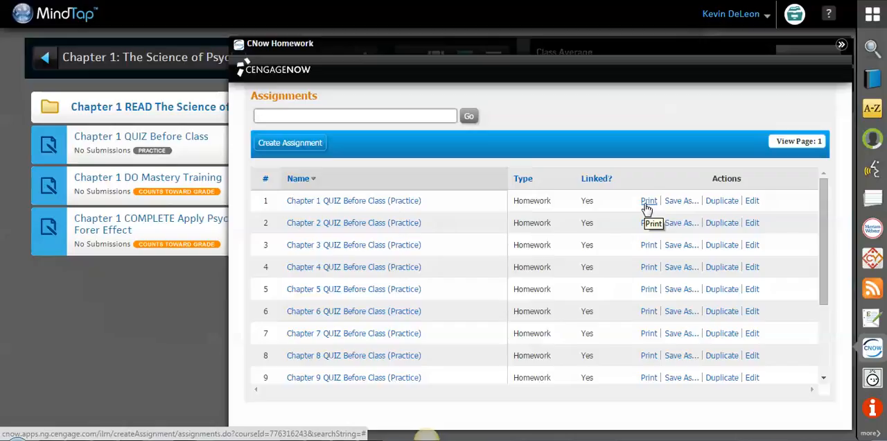
{"action": "mouse_move", "coordinate": [672, 199]}
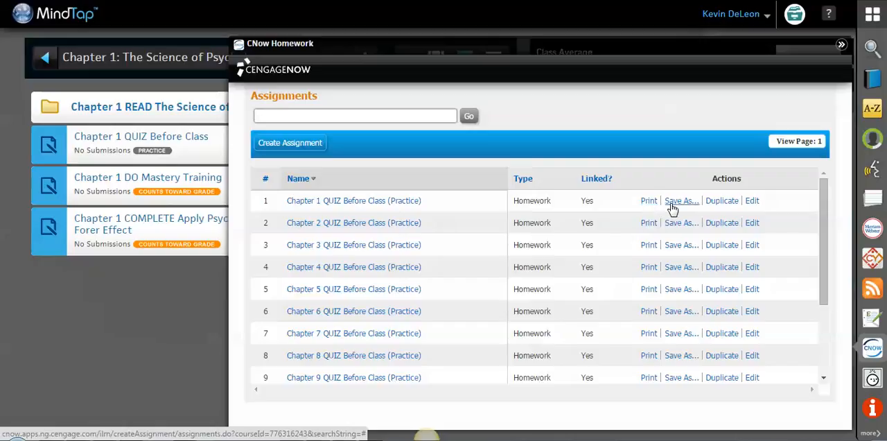
{"action": "mouse_move", "coordinate": [721, 210]}
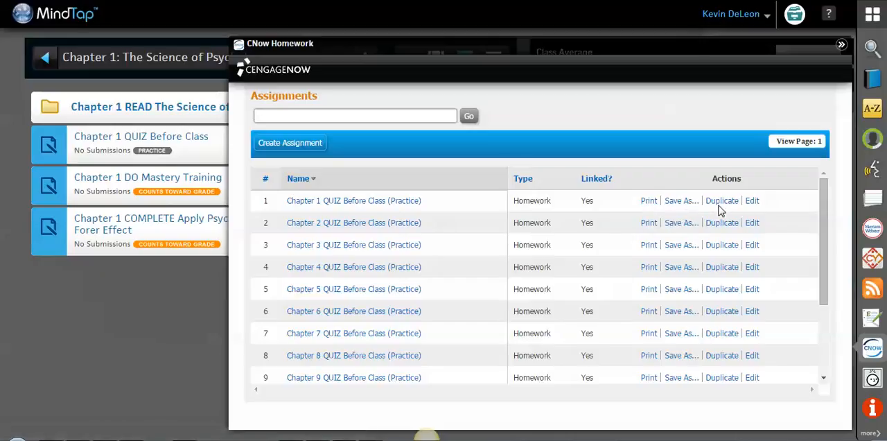
{"action": "mouse_move", "coordinate": [721, 200]}
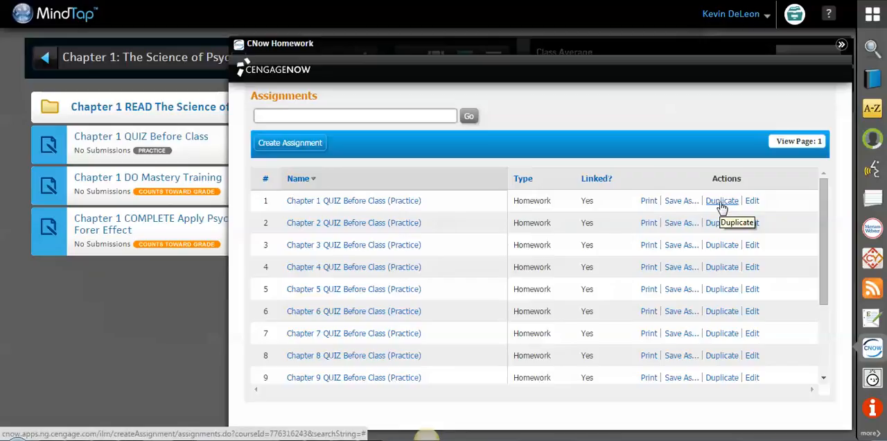
{"action": "mouse_move", "coordinate": [751, 200]}
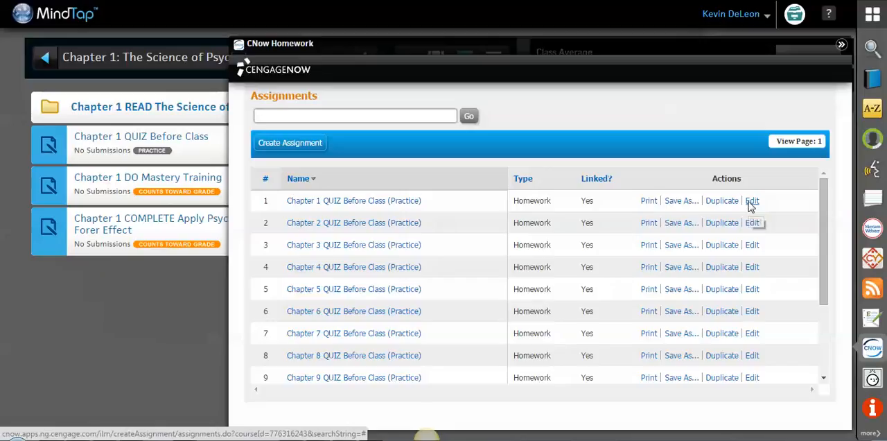
Step: Begin editing Chapter 1 QUIZ Before Class, choosing Edit Assignment Options
{"action": "left_click", "coordinate": [752, 199]}
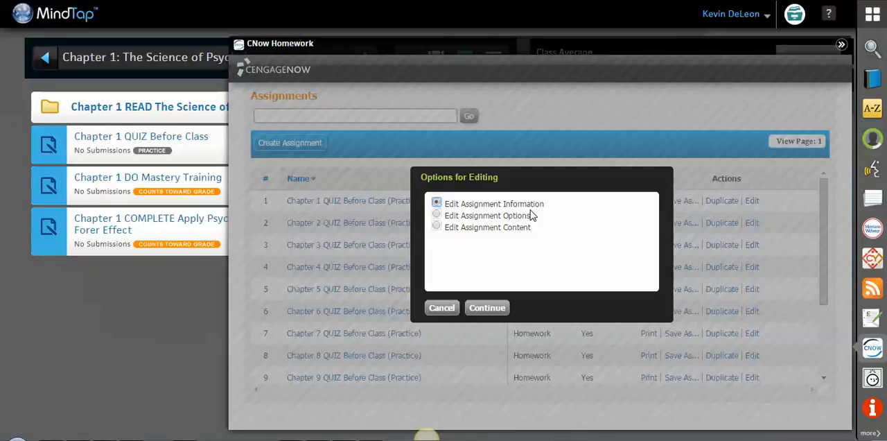
{"action": "left_click", "coordinate": [435, 227]}
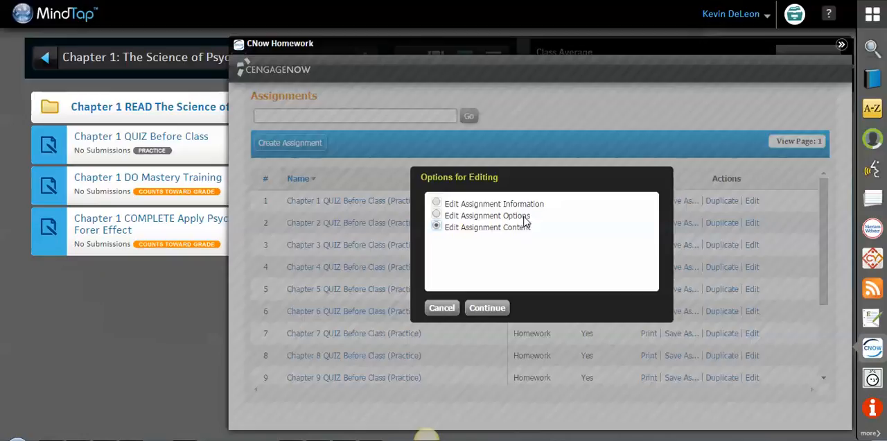
{"action": "left_click", "coordinate": [437, 216]}
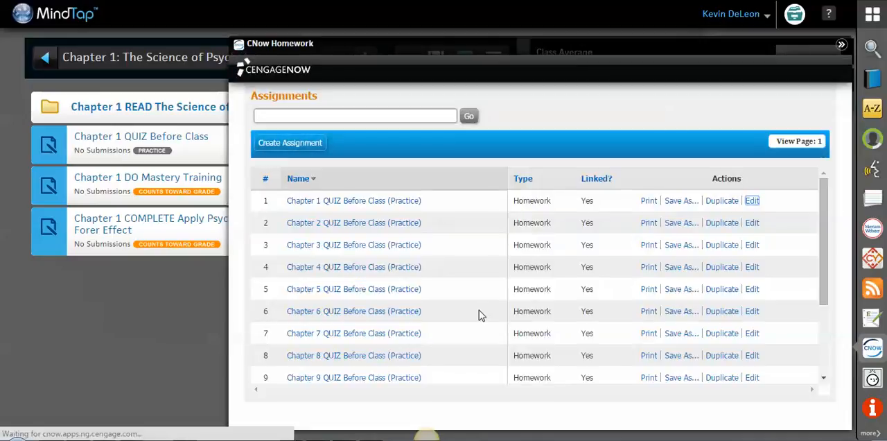
Step: Review takes allowed (unlimited), time per take (unlimited) and the practice-only grading setting
{"action": "left_click", "coordinate": [751, 200]}
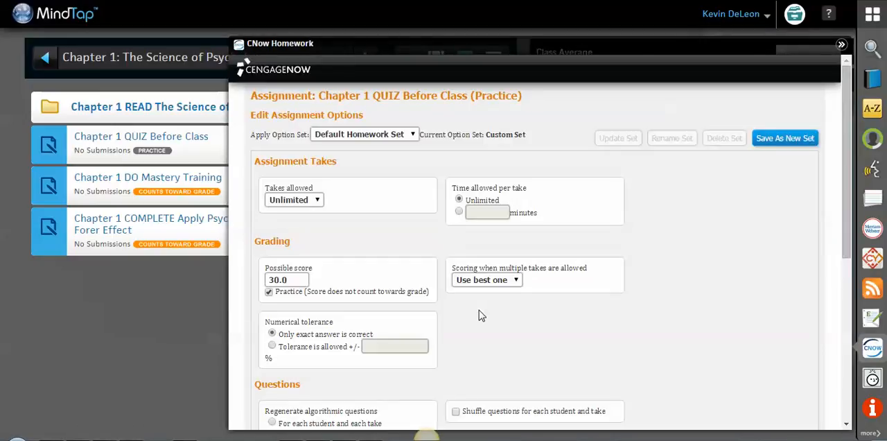
{"action": "left_click", "coordinate": [294, 200]}
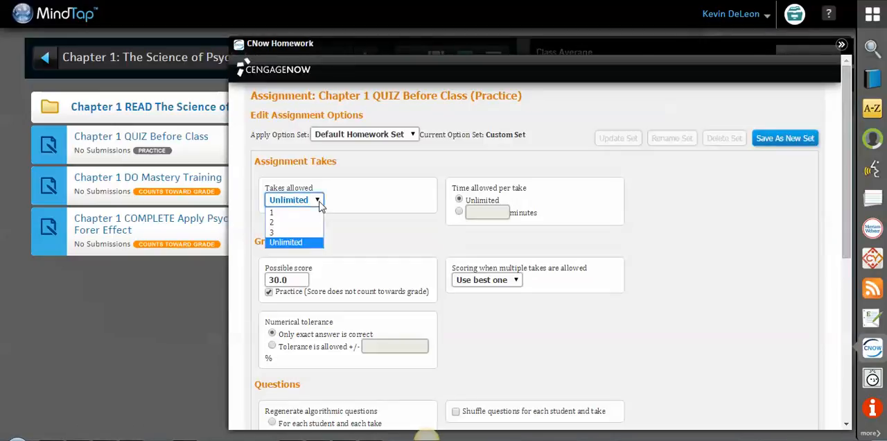
{"action": "left_click", "coordinate": [285, 241]}
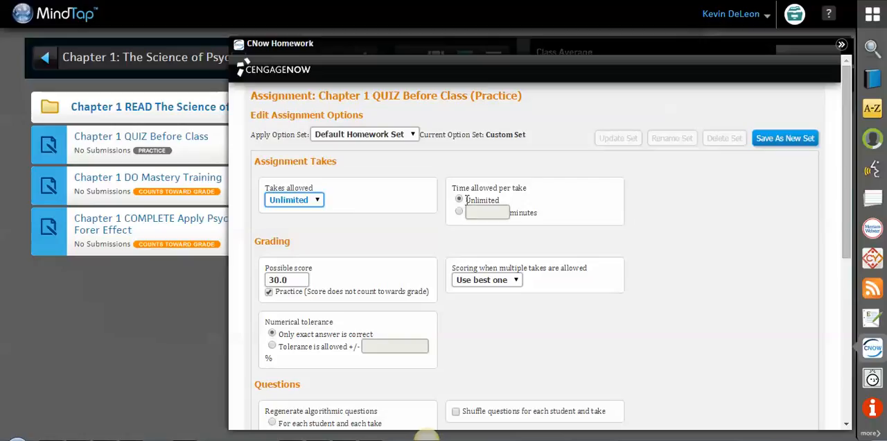
{"action": "left_click", "coordinate": [458, 212]}
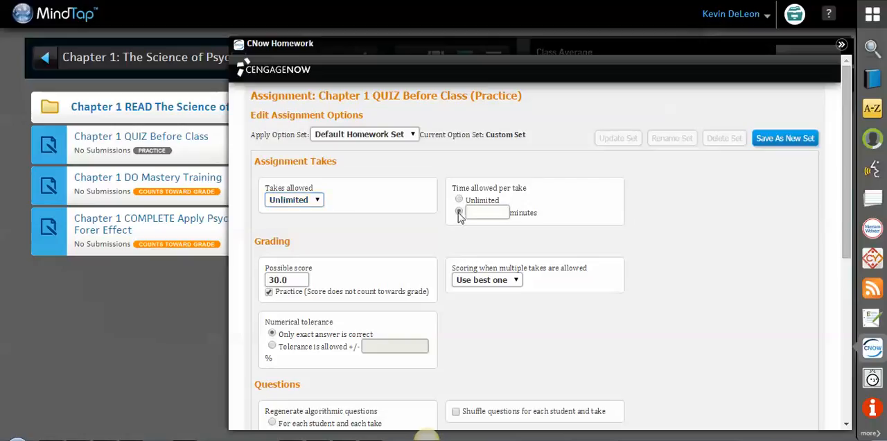
{"action": "left_click", "coordinate": [459, 210]}
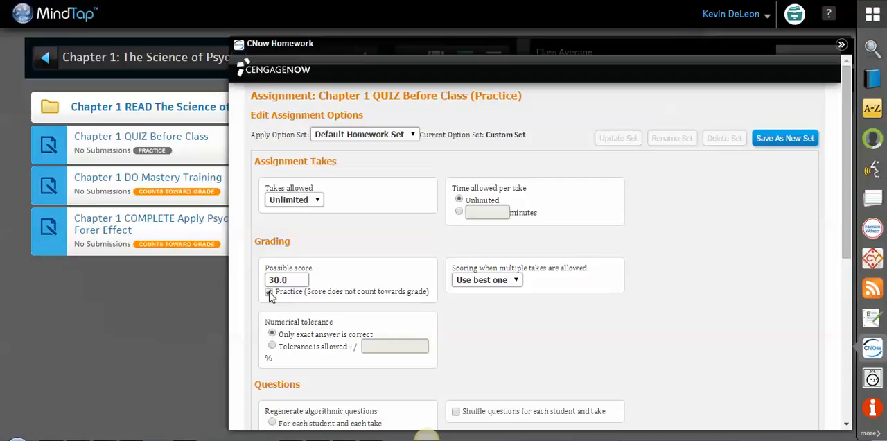
{"action": "left_click", "coordinate": [269, 291]}
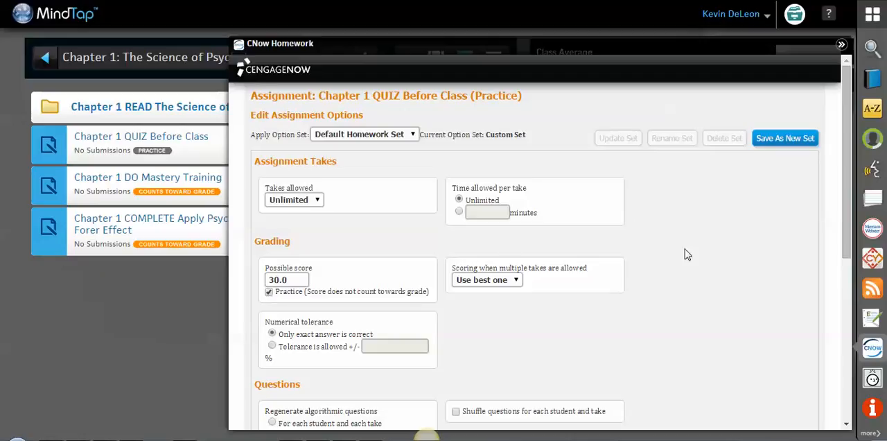
Step: Cancel the edit and return to the Assignments list unchanged
{"action": "scroll", "scroll_direction": "down", "scroll_amount": 3}
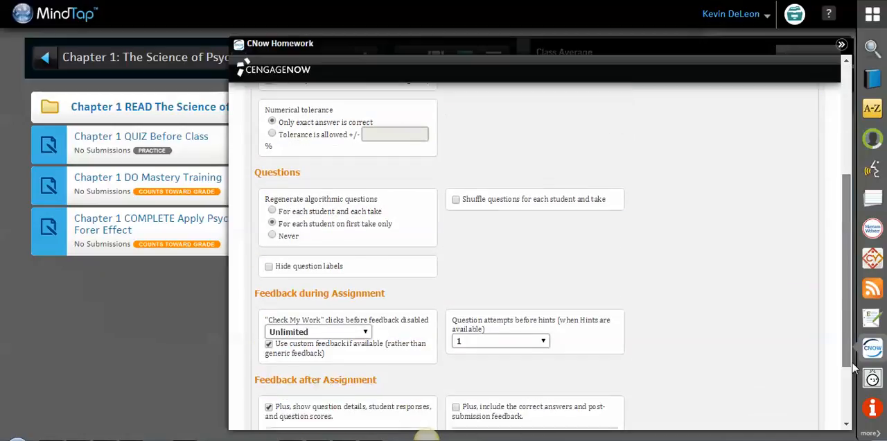
{"action": "scroll", "scroll_direction": "down", "scroll_amount": 3}
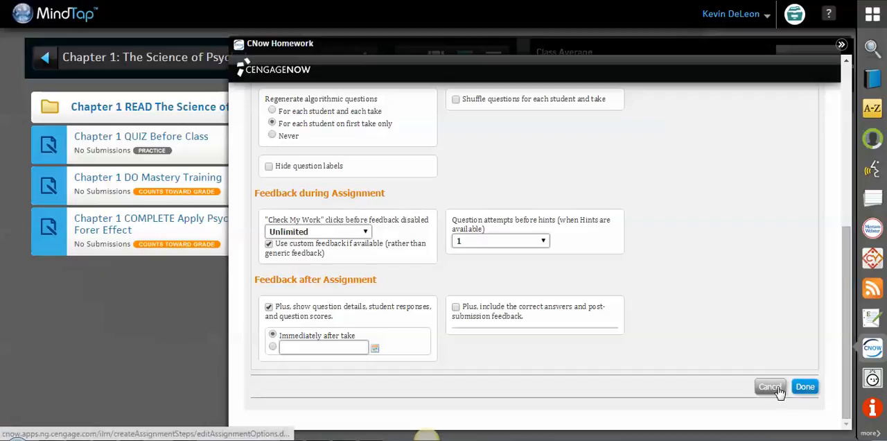
{"action": "left_click", "coordinate": [770, 387]}
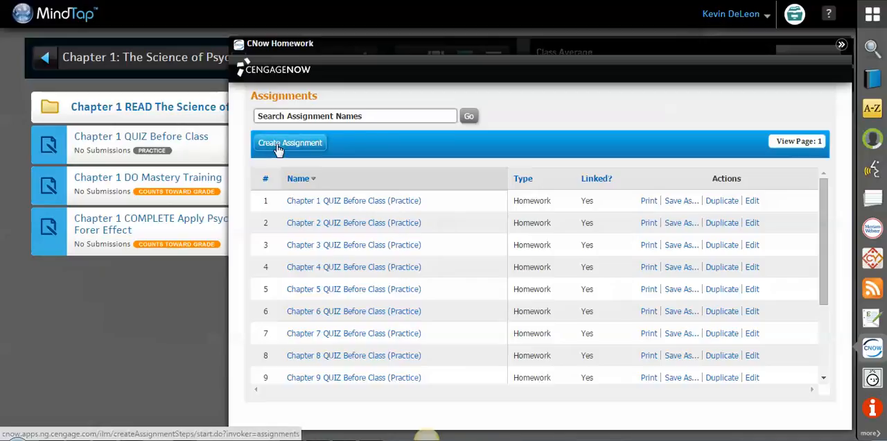
{"action": "mouse_move", "coordinate": [300, 149]}
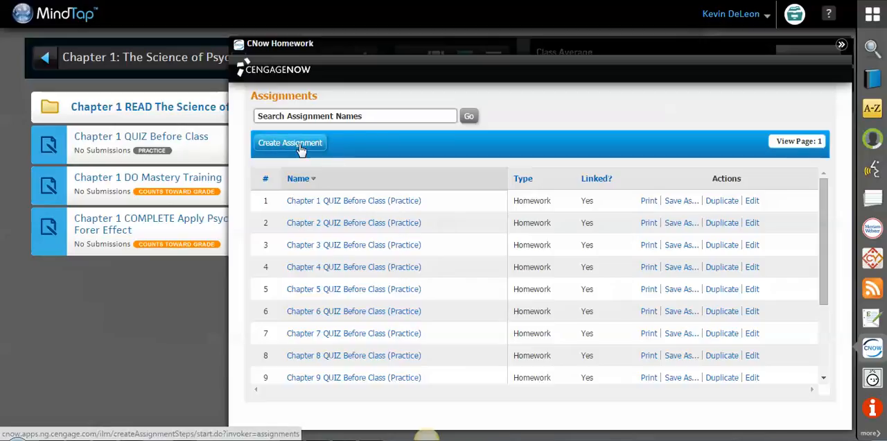
Step: Start a new CNOW assignment of type Test
{"action": "left_click", "coordinate": [289, 141]}
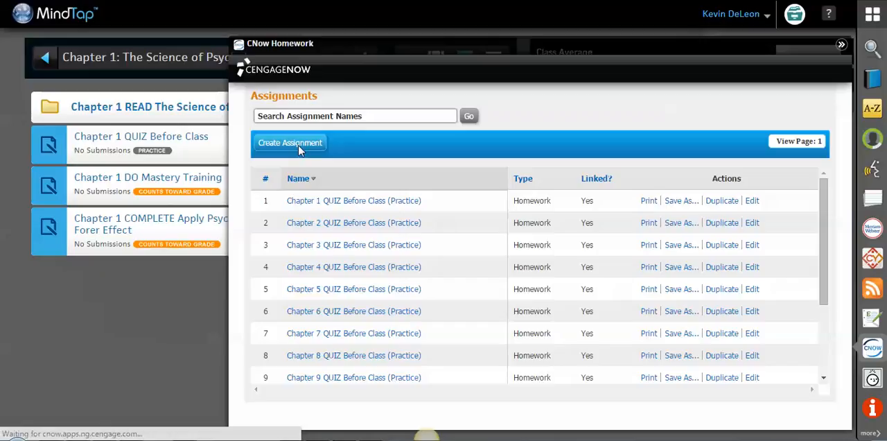
{"action": "left_click", "coordinate": [290, 142]}
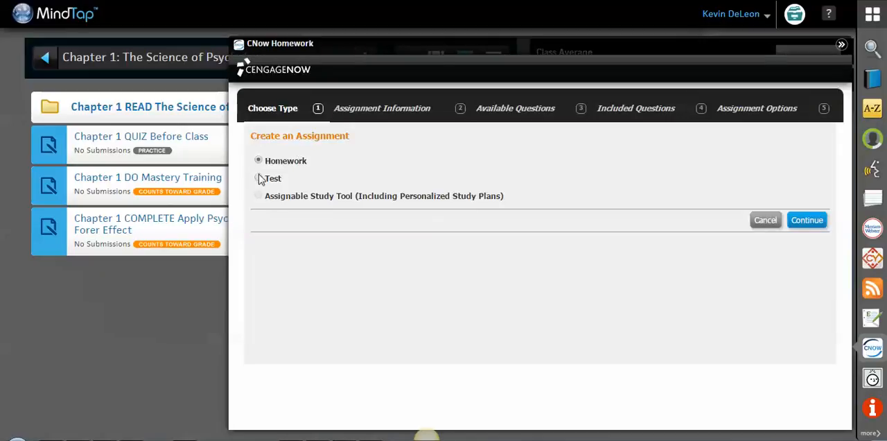
{"action": "left_click", "coordinate": [258, 178]}
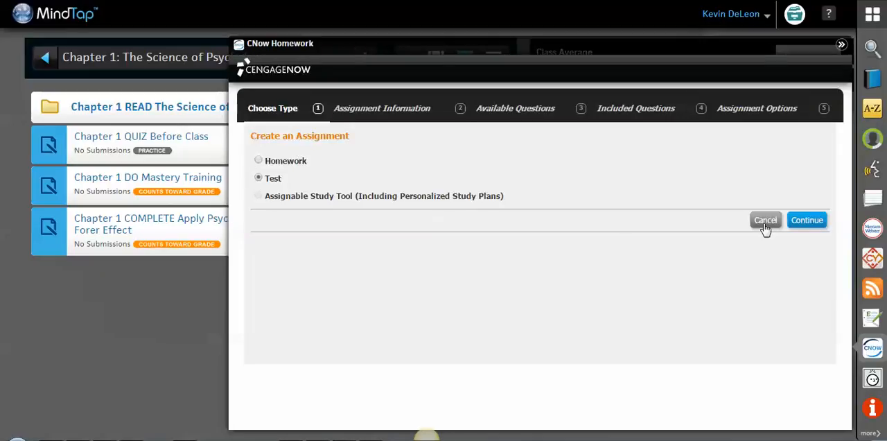
{"action": "left_click", "coordinate": [806, 219]}
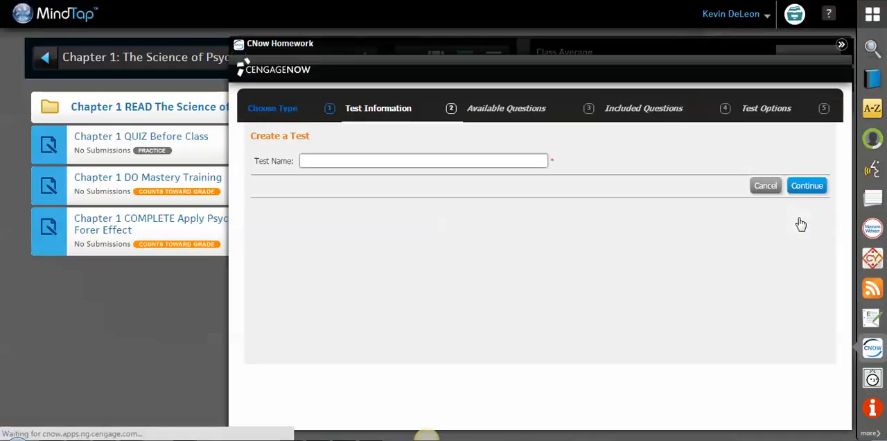
Step: Name the test 'Example 2' and continue to the question sources
{"action": "left_click", "coordinate": [423, 160]}
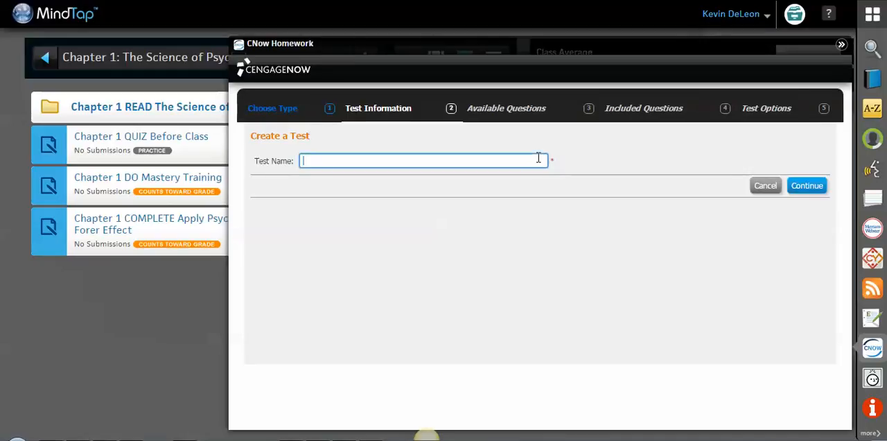
{"action": "type", "text": "Example 2"}
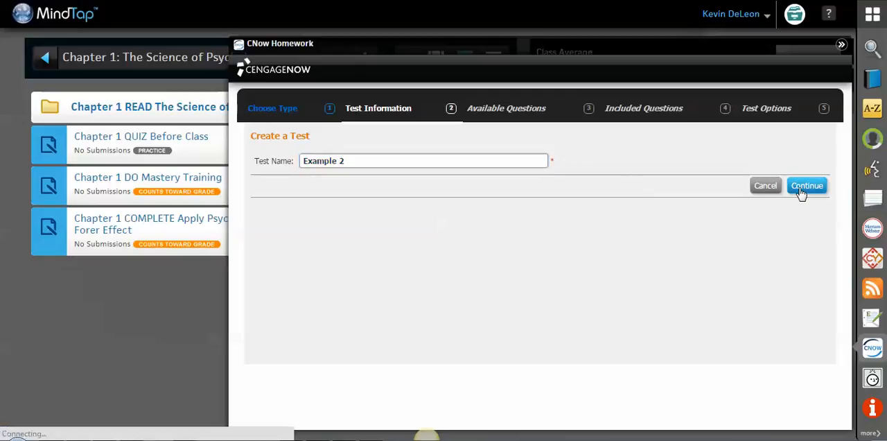
{"action": "left_click", "coordinate": [807, 186]}
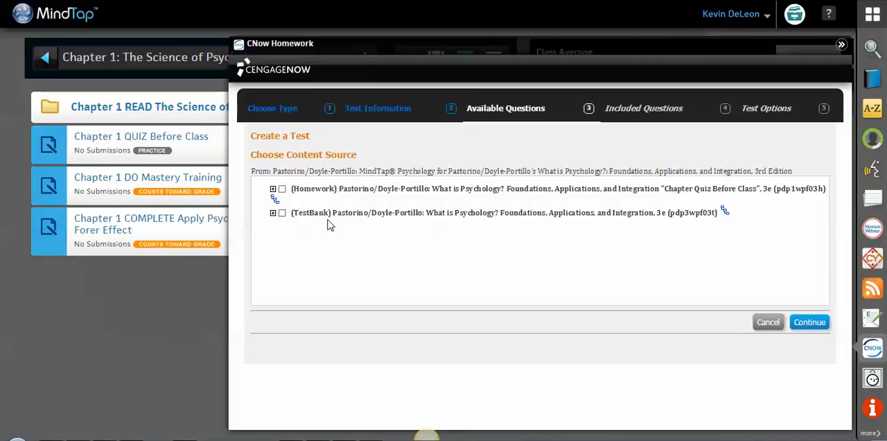
{"action": "mouse_move", "coordinate": [339, 228]}
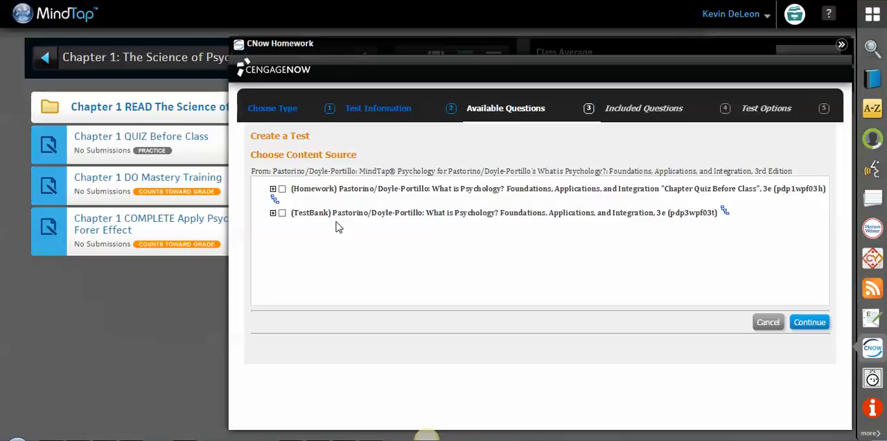
{"action": "mouse_move", "coordinate": [272, 220]}
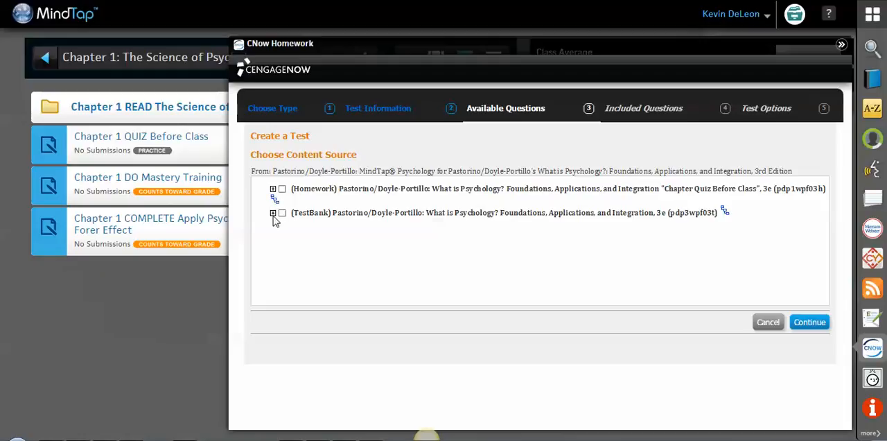
Step: Expand the TestBank source and tick Chapter 1, Chapter 2 and Chapter 3
{"action": "left_click", "coordinate": [272, 213]}
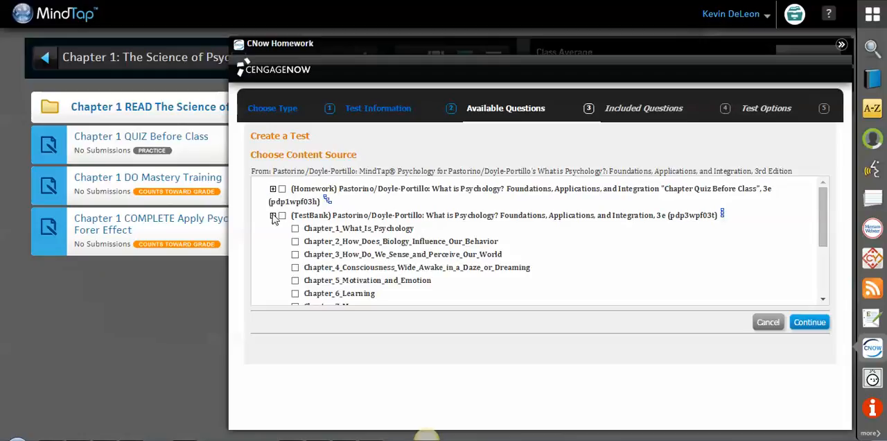
{"action": "scroll", "scroll_direction": "down", "scroll_amount": 3}
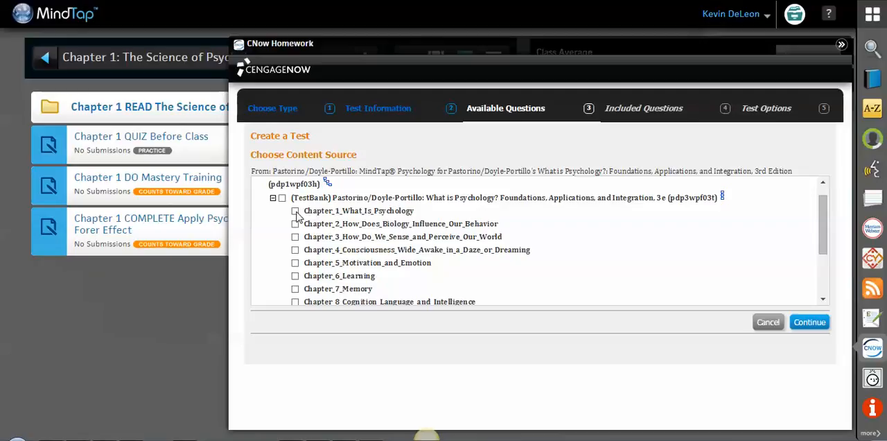
{"action": "left_click", "coordinate": [295, 211]}
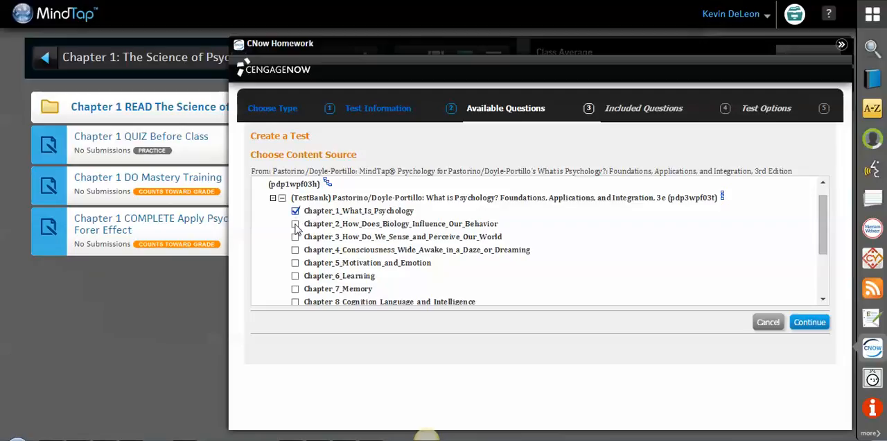
{"action": "left_click", "coordinate": [296, 223]}
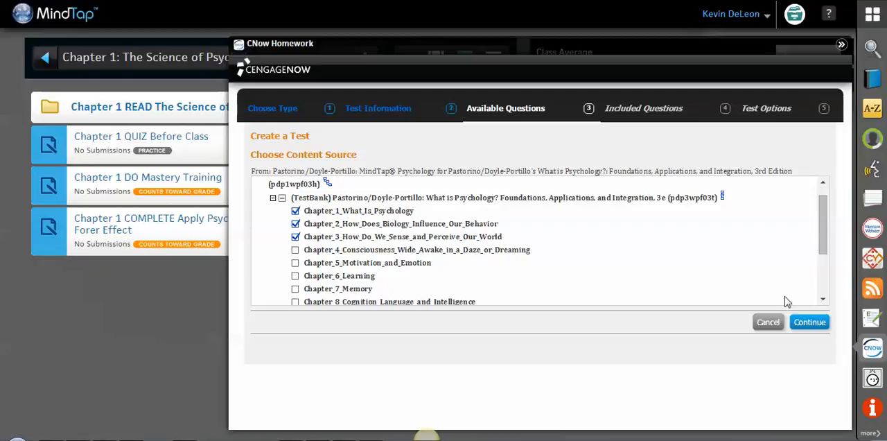
{"action": "left_click", "coordinate": [809, 321]}
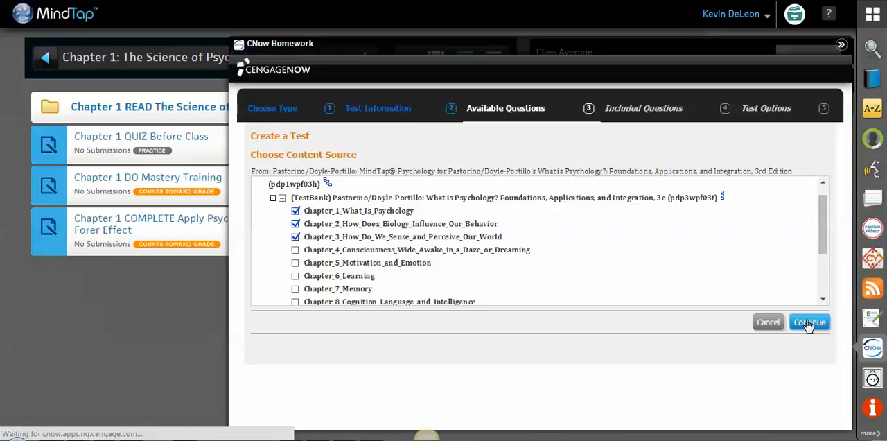
Step: Filter the chapter questions to exclude manually graded ones
{"action": "left_click", "coordinate": [809, 322]}
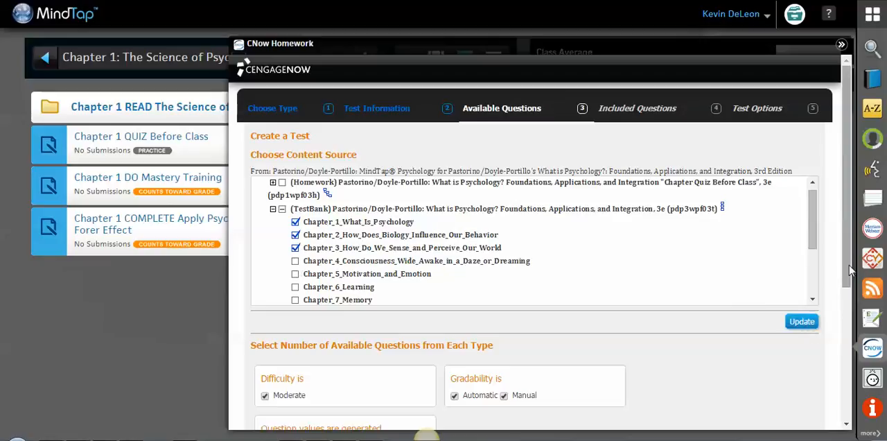
{"action": "scroll", "scroll_direction": "down", "scroll_amount": 3}
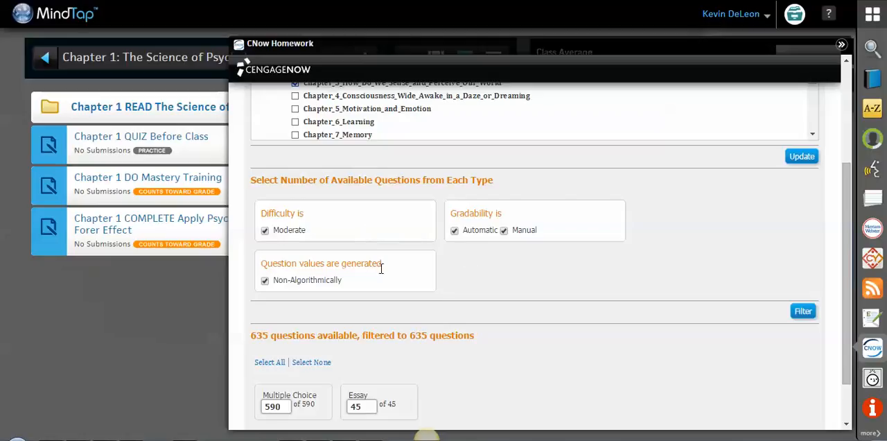
{"action": "mouse_move", "coordinate": [485, 216]}
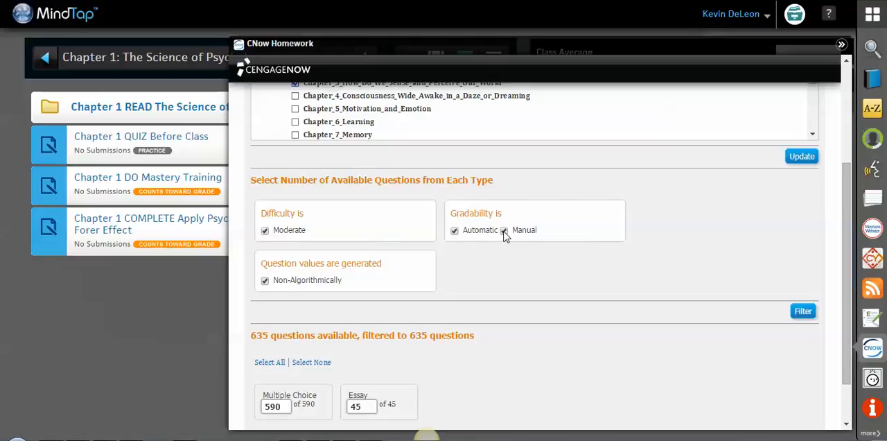
{"action": "left_click", "coordinate": [504, 230]}
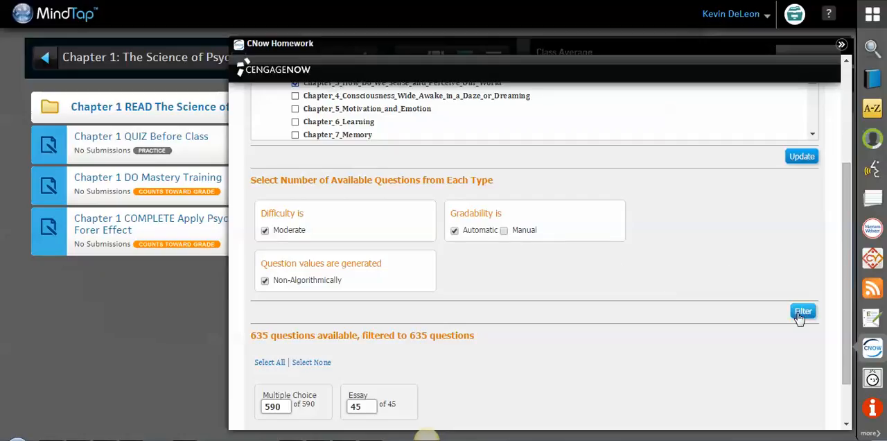
{"action": "left_click", "coordinate": [801, 311]}
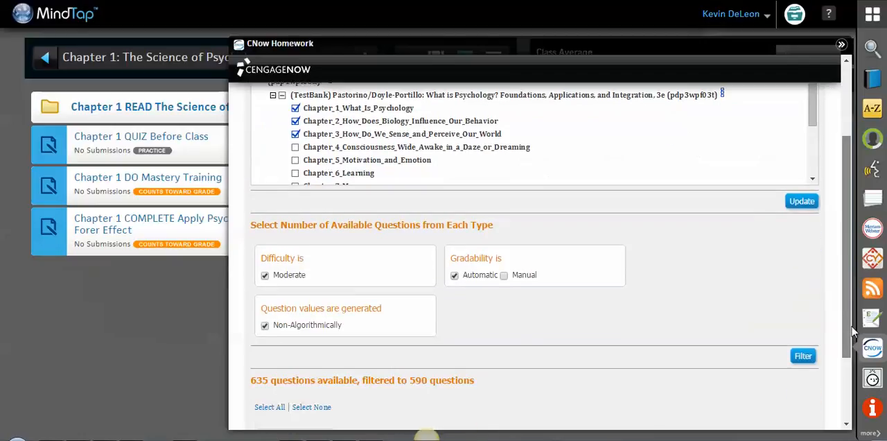
Step: Set the Multiple Choice count from 590 to 80 and continue
{"action": "scroll", "scroll_direction": "down", "scroll_amount": 3}
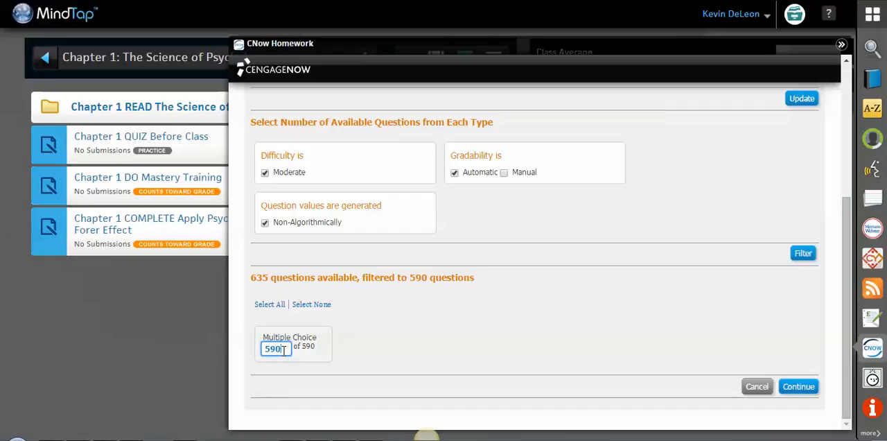
{"action": "key", "text": "Backspace"}
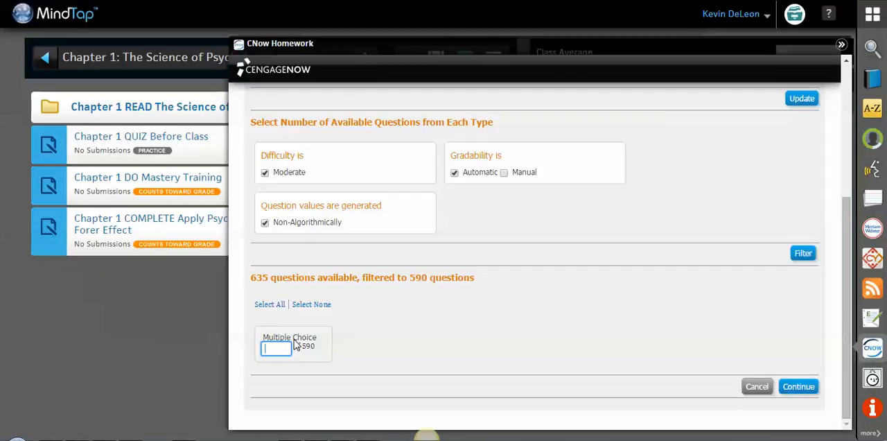
{"action": "type", "text": "80"}
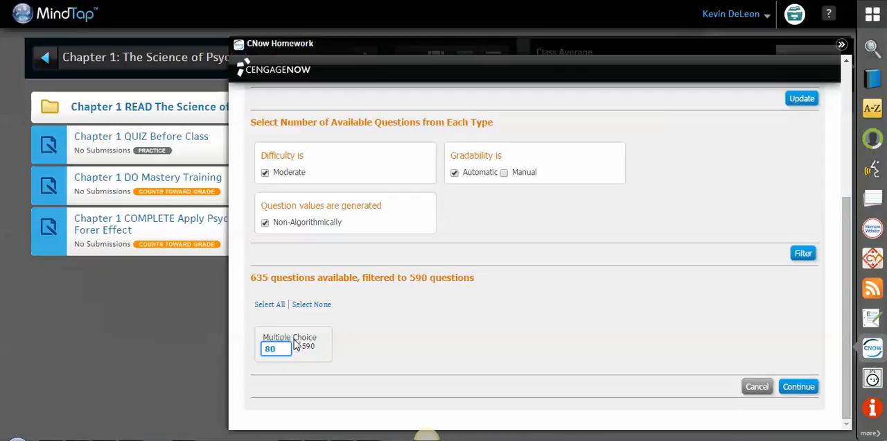
{"action": "left_click", "coordinate": [798, 385]}
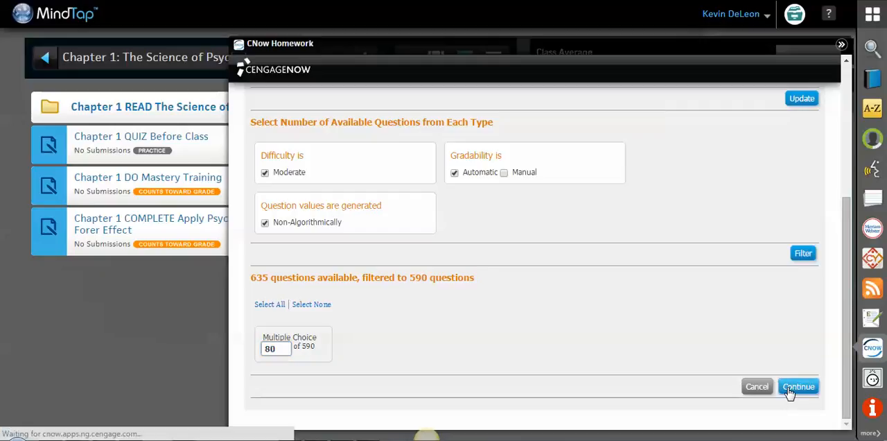
Step: Include Chapter 1 questions pdp2wpf03r.01.001 and pdp2wpf03r.01.006 in the test
{"action": "left_click", "coordinate": [798, 385]}
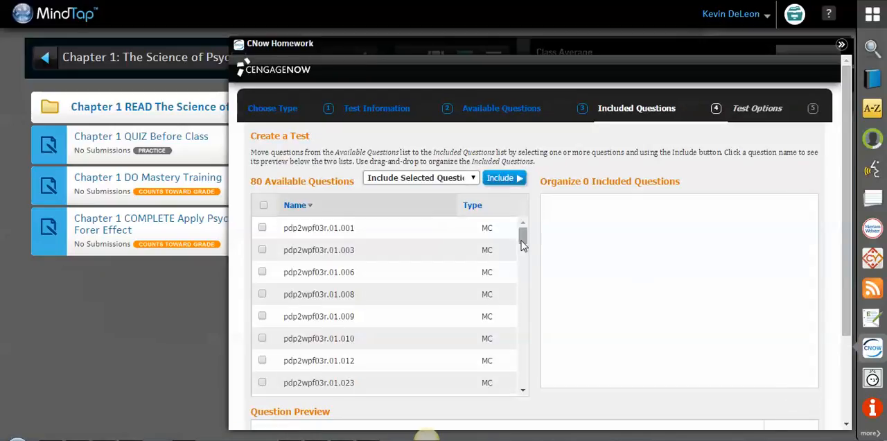
{"action": "mouse_move", "coordinate": [368, 246]}
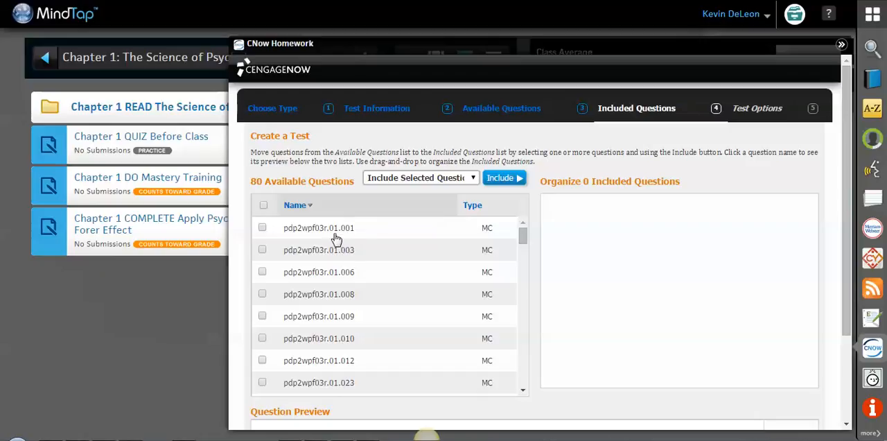
{"action": "mouse_move", "coordinate": [337, 261]}
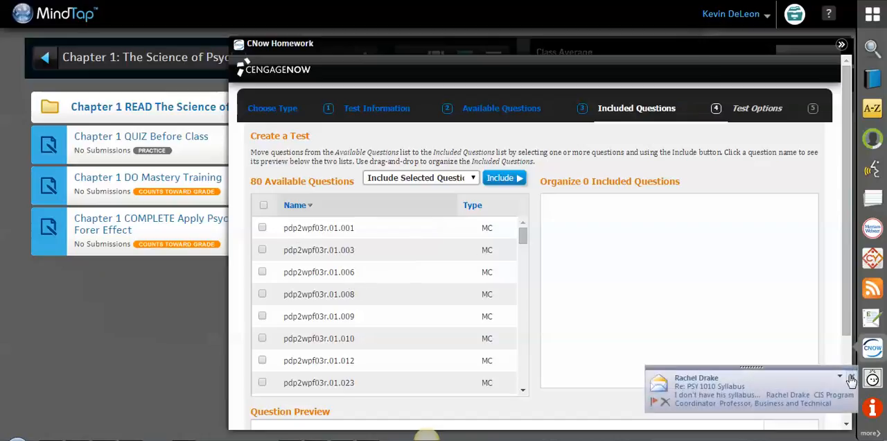
{"action": "left_click", "coordinate": [319, 227]}
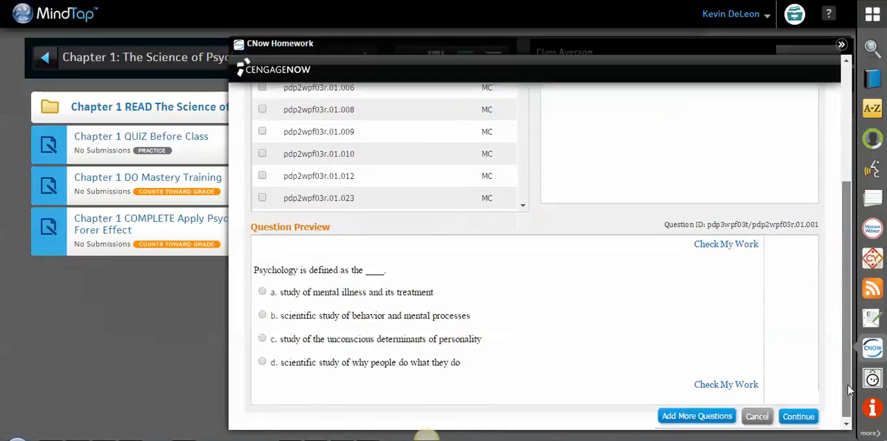
{"action": "mouse_move", "coordinate": [326, 371]}
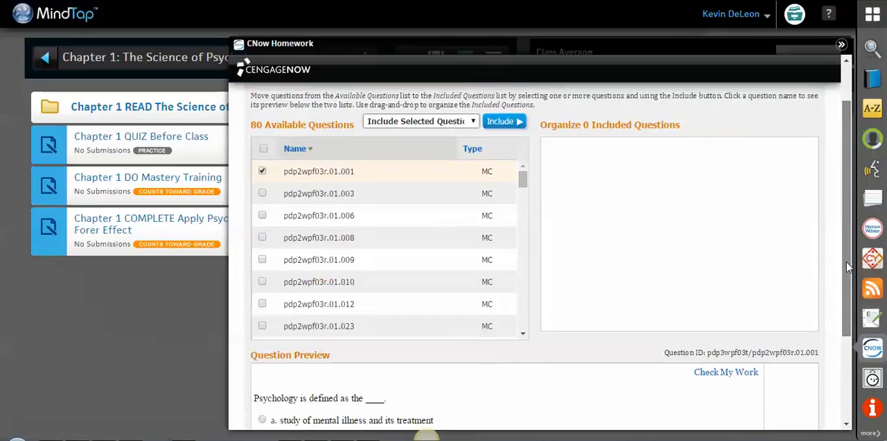
{"action": "left_click", "coordinate": [505, 122]}
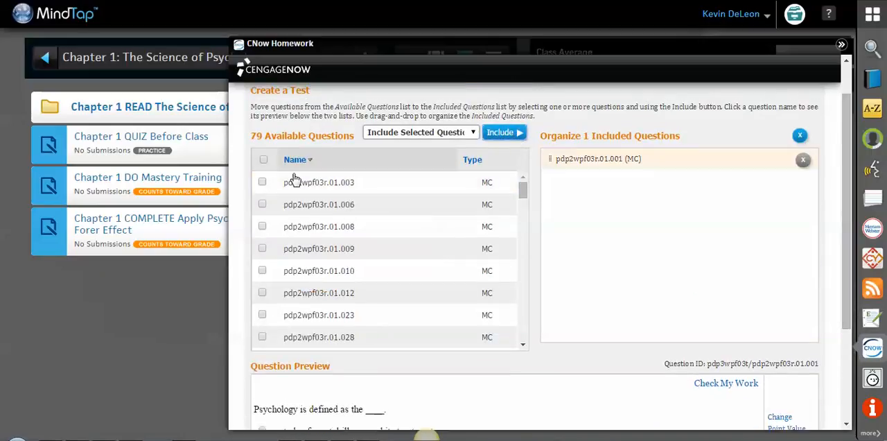
{"action": "left_click", "coordinate": [262, 203]}
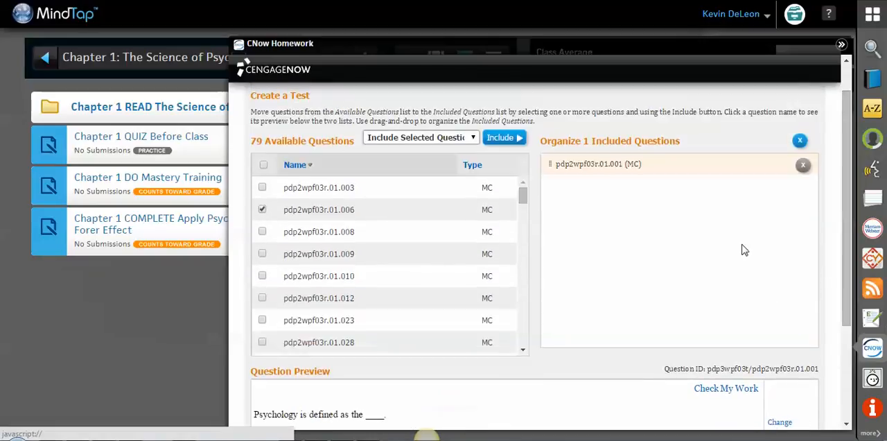
{"action": "left_click", "coordinate": [505, 137]}
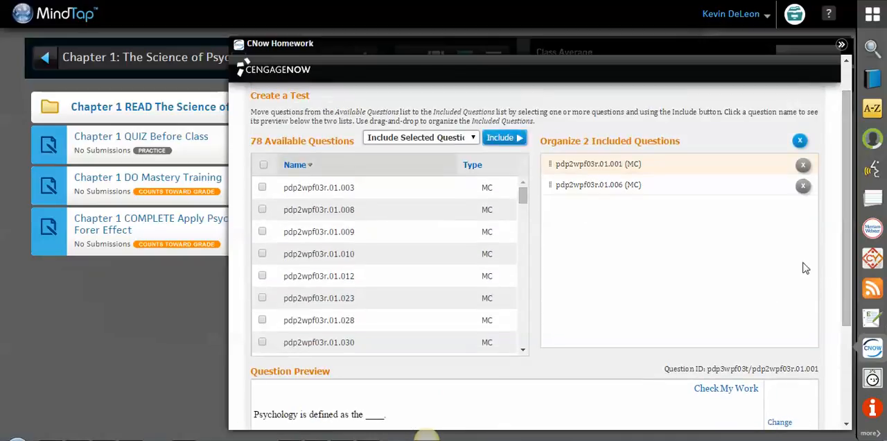
{"action": "mouse_move", "coordinate": [690, 232]}
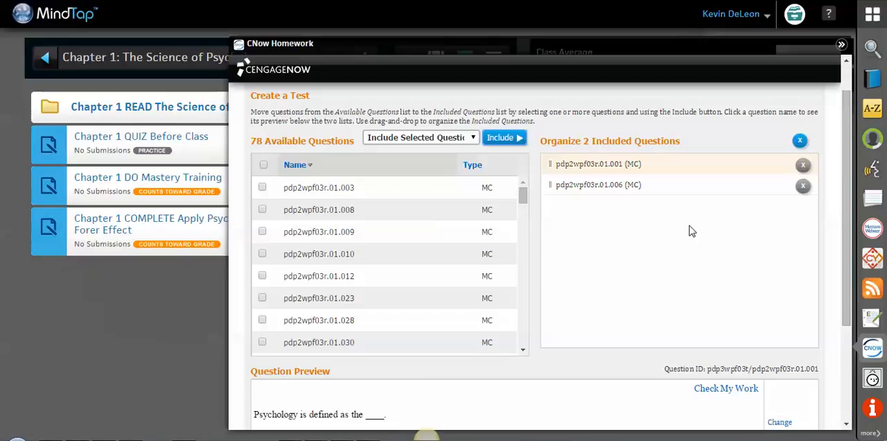
{"action": "mouse_move", "coordinate": [463, 227]}
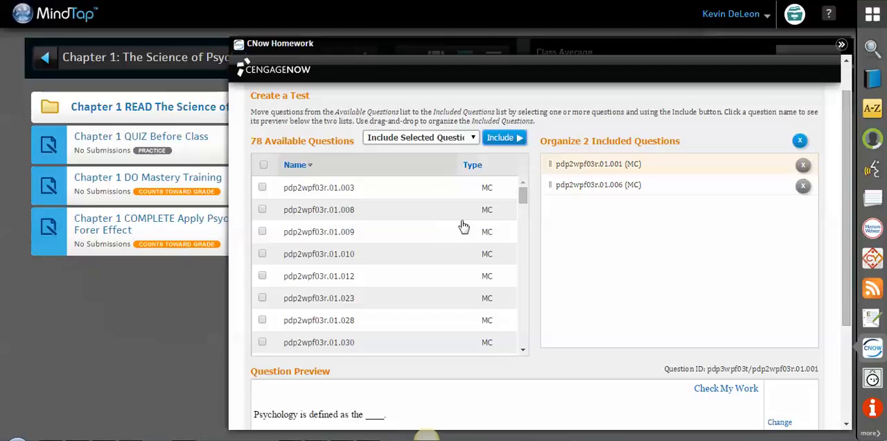
Step: Scroll down the question organizer to review the included questions
{"action": "scroll", "scroll_direction": "down", "scroll_amount": 3}
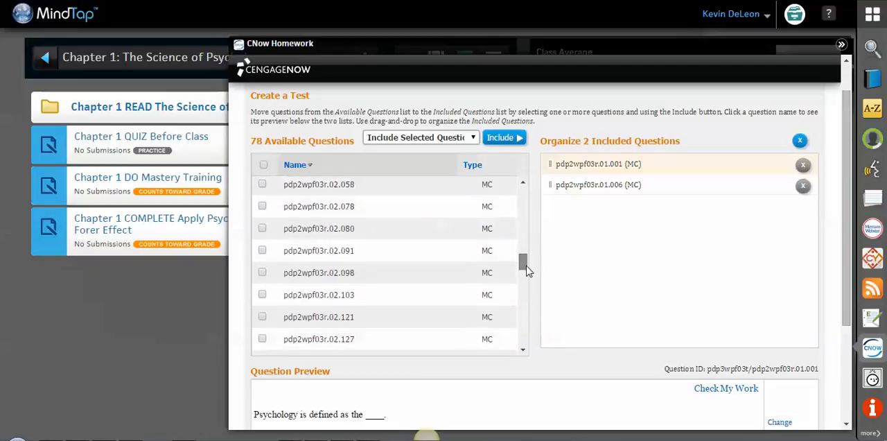
{"action": "scroll", "scroll_direction": "down", "scroll_amount": 3}
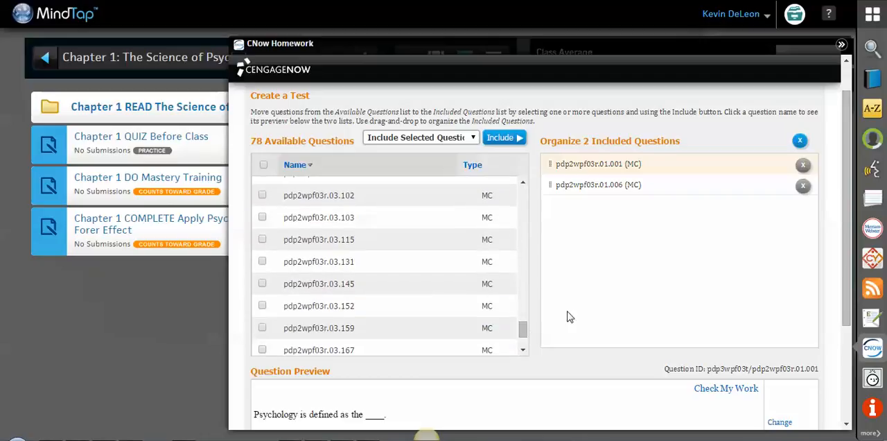
{"action": "mouse_move", "coordinate": [846, 261]}
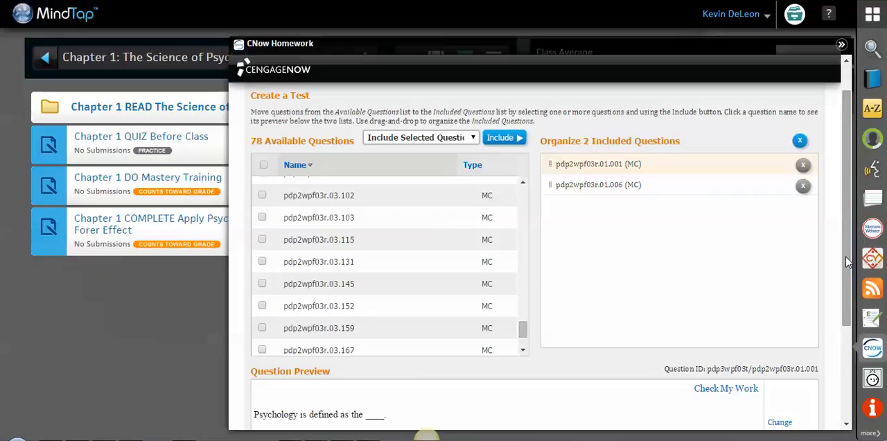
{"action": "scroll", "scroll_direction": "down", "scroll_amount": 3}
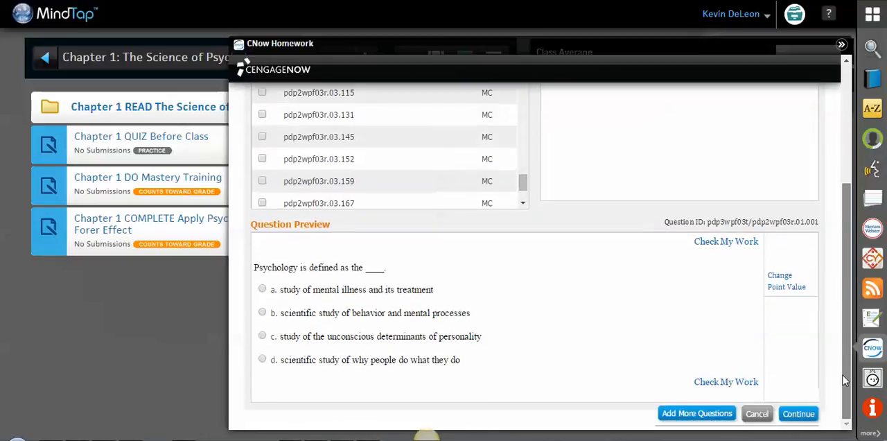
Step: Add more questions with the source narrowed to Chapter 3 only, accepting the warning
{"action": "left_click", "coordinate": [696, 413]}
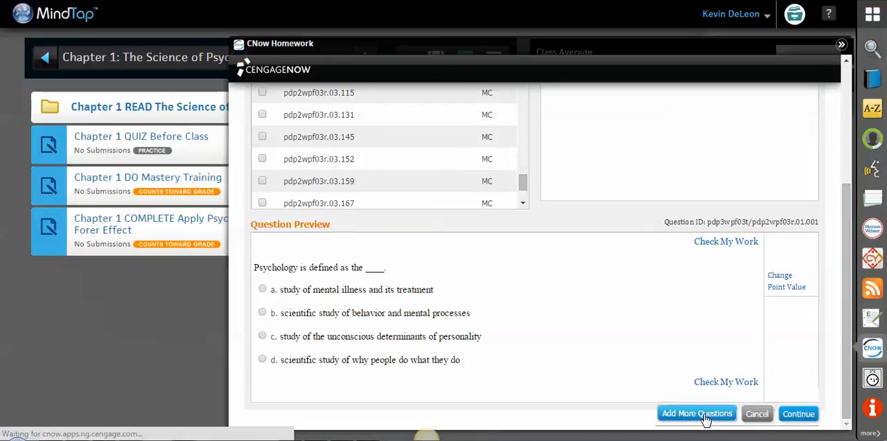
{"action": "left_click", "coordinate": [696, 413]}
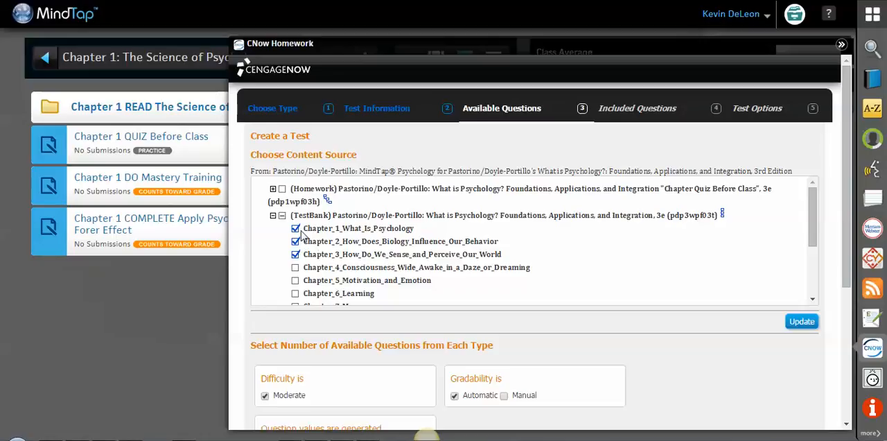
{"action": "left_click", "coordinate": [295, 241]}
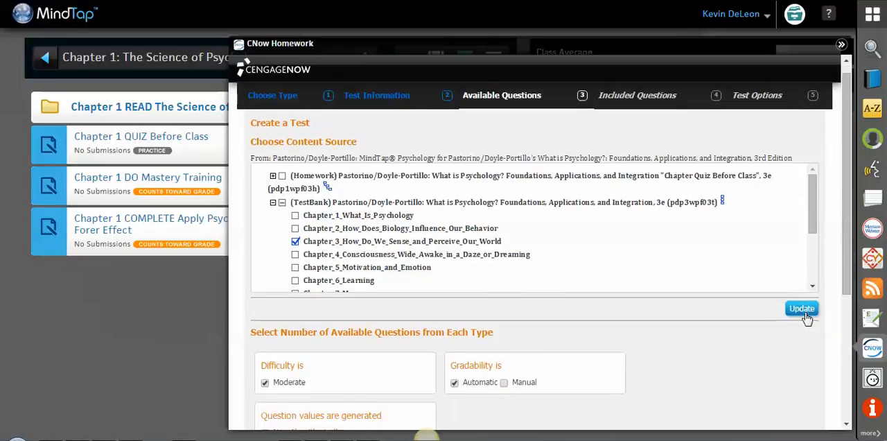
{"action": "left_click", "coordinate": [801, 307]}
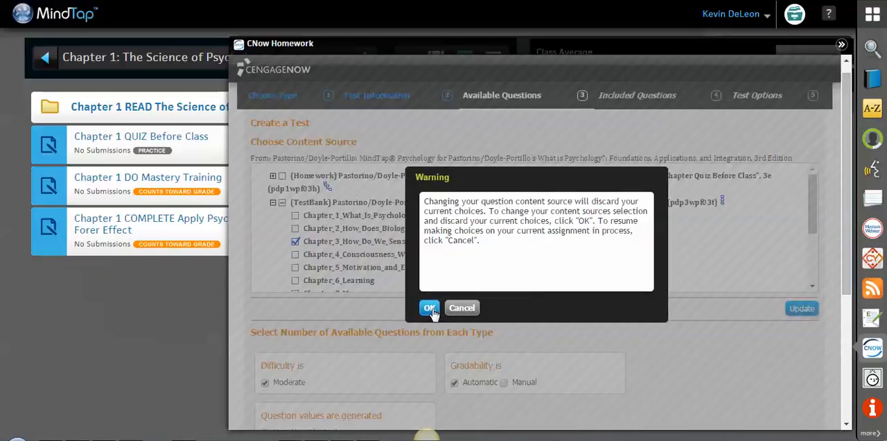
{"action": "left_click", "coordinate": [430, 308]}
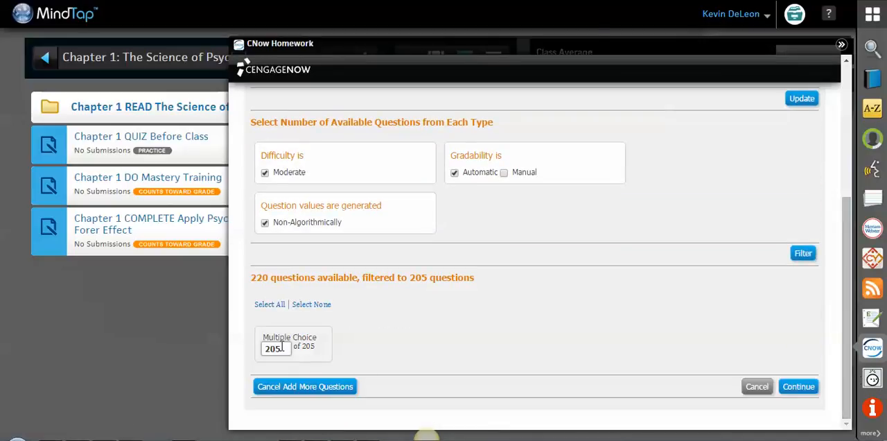
Step: Set the Chapter 3 Multiple Choice count from 205 to 50 and continue
{"action": "triple_click", "coordinate": [275, 348]}
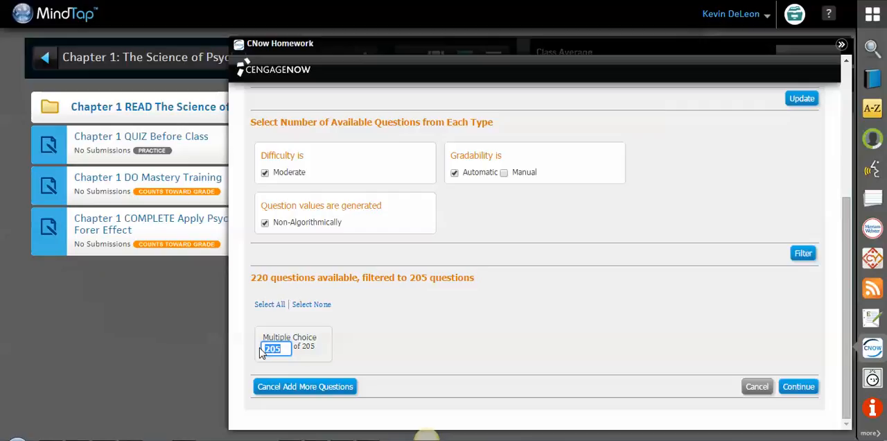
{"action": "type", "text": "50"}
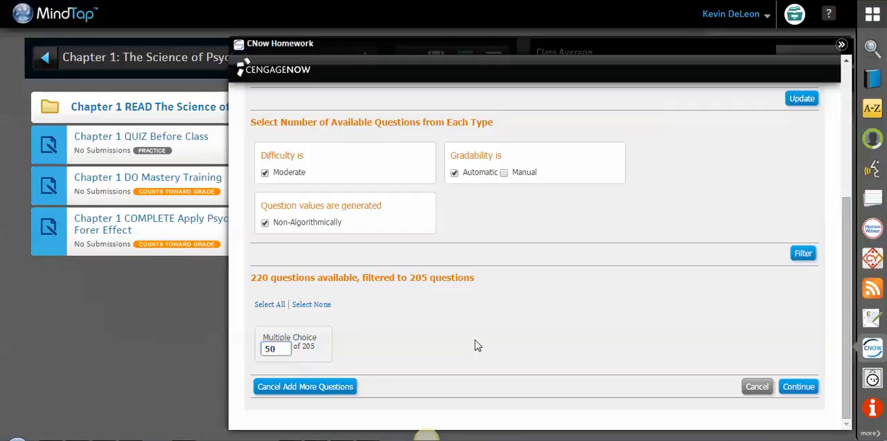
{"action": "mouse_move", "coordinate": [588, 345]}
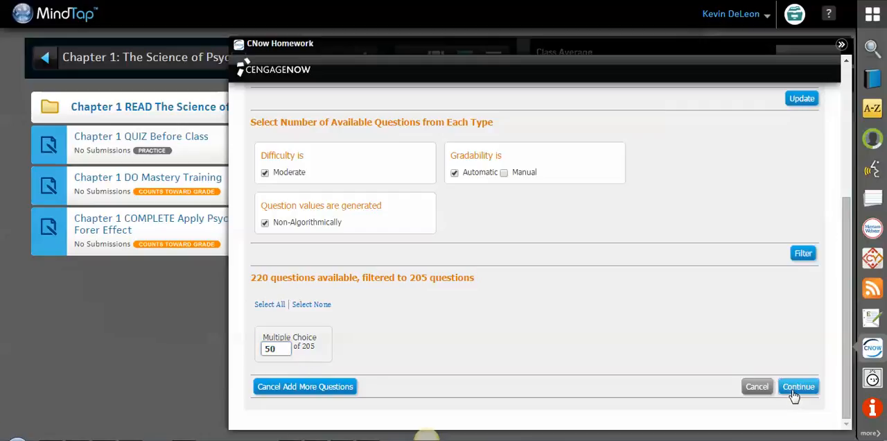
{"action": "left_click", "coordinate": [798, 386]}
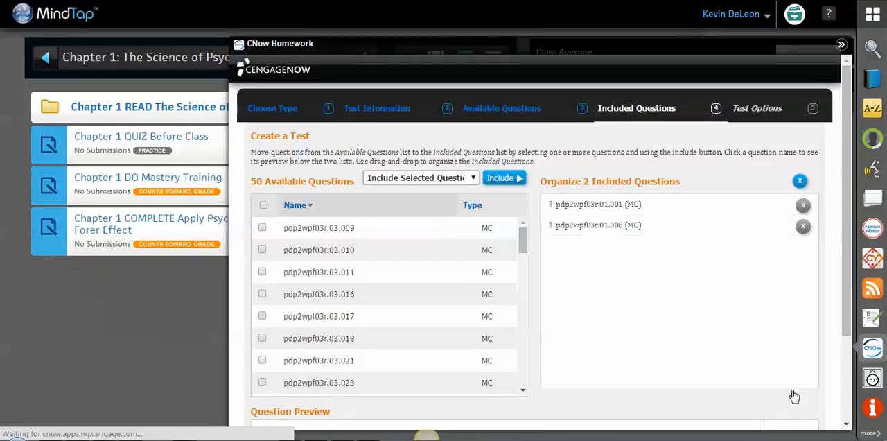
{"action": "mouse_move", "coordinate": [425, 238]}
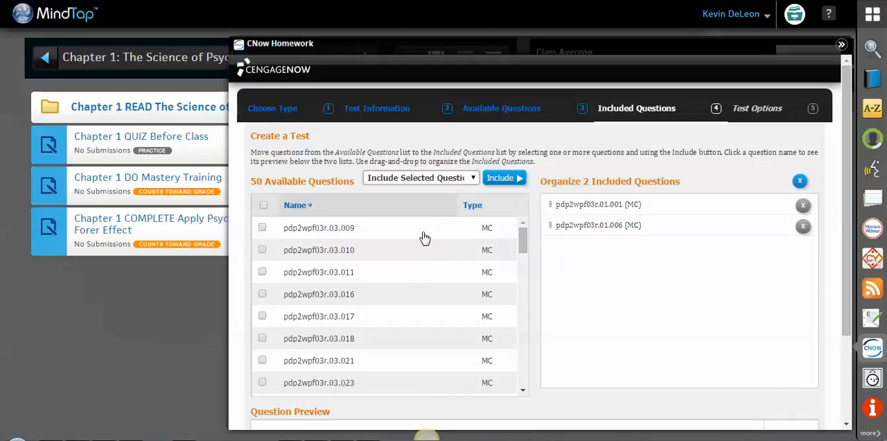
Step: Include five Chapter 3 questions (starting with pdp2wpf03r.03.009), bringing the test to seven, and continue
{"action": "left_click", "coordinate": [262, 227]}
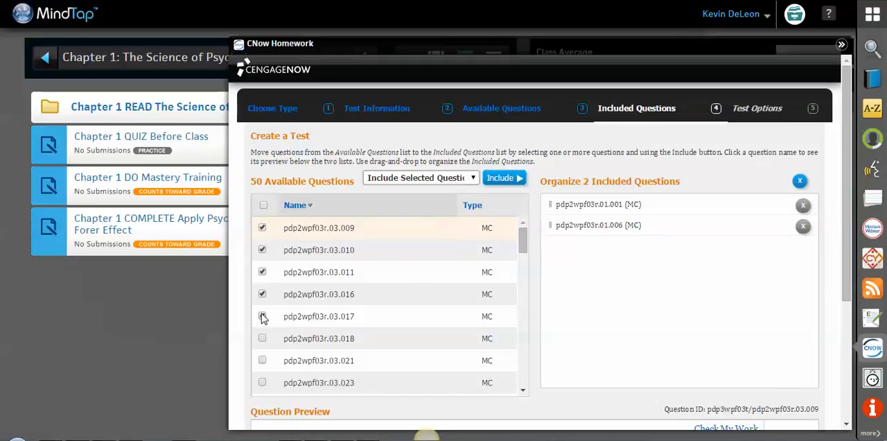
{"action": "left_click", "coordinate": [500, 177]}
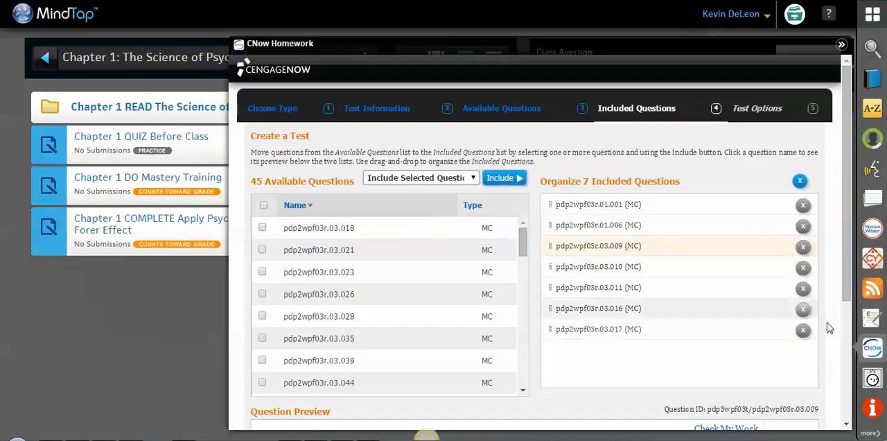
{"action": "scroll", "scroll_direction": "down", "scroll_amount": 3}
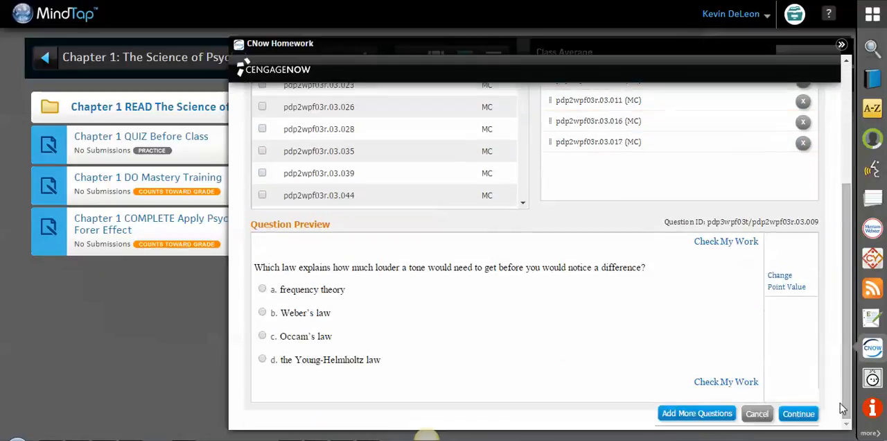
{"action": "left_click", "coordinate": [798, 413]}
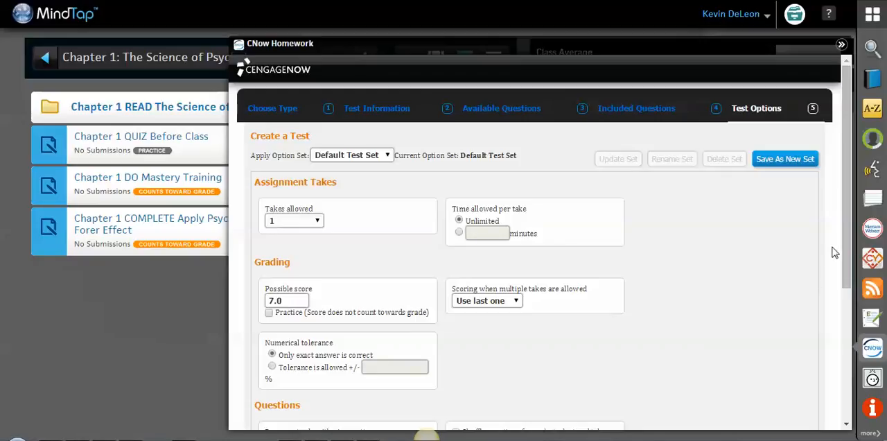
Step: Allow two takes with a limited 30-minute time per take and shuffle questions for each student and take
{"action": "scroll", "scroll_direction": "down", "scroll_amount": 3}
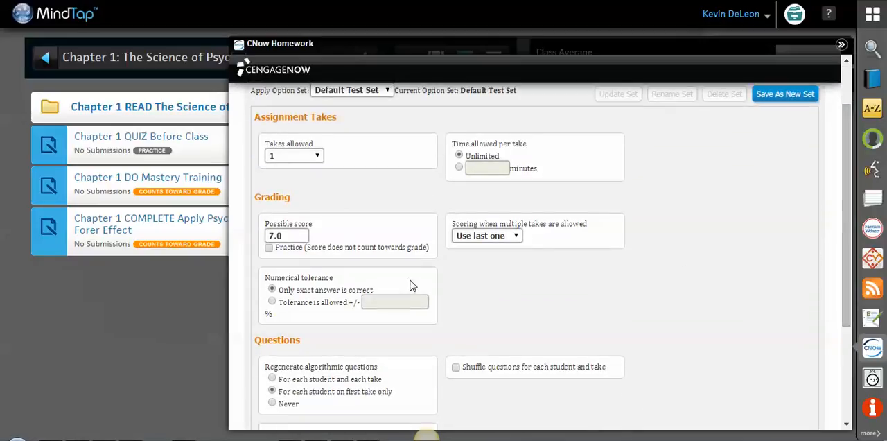
{"action": "left_click", "coordinate": [286, 236]}
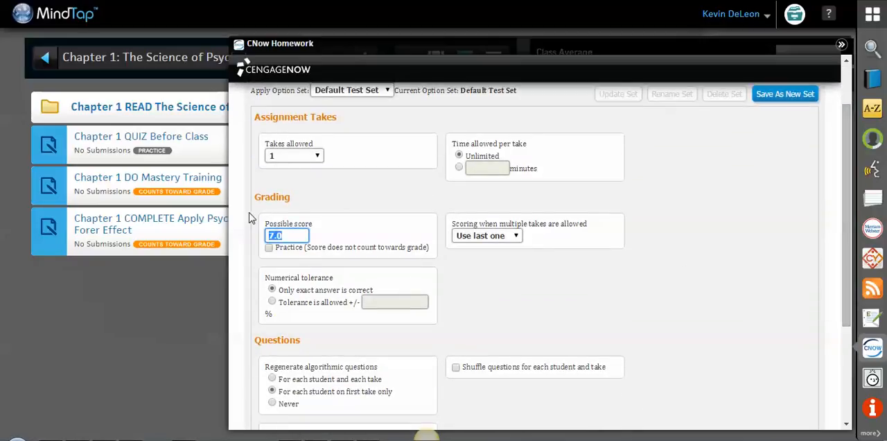
{"action": "left_click", "coordinate": [317, 155]}
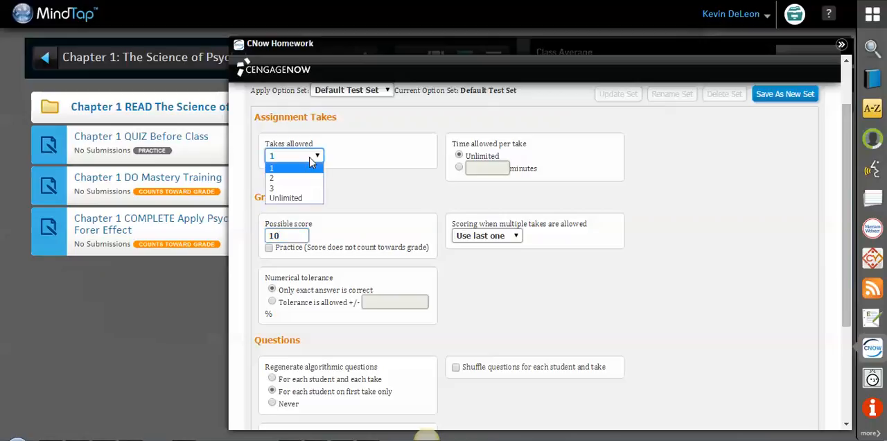
{"action": "left_click", "coordinate": [271, 177]}
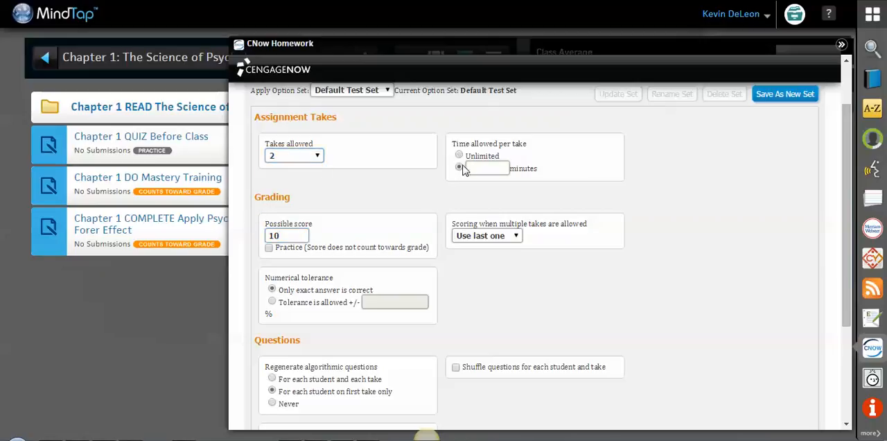
{"action": "left_click", "coordinate": [485, 168]}
{"action": "type", "text": "30"}
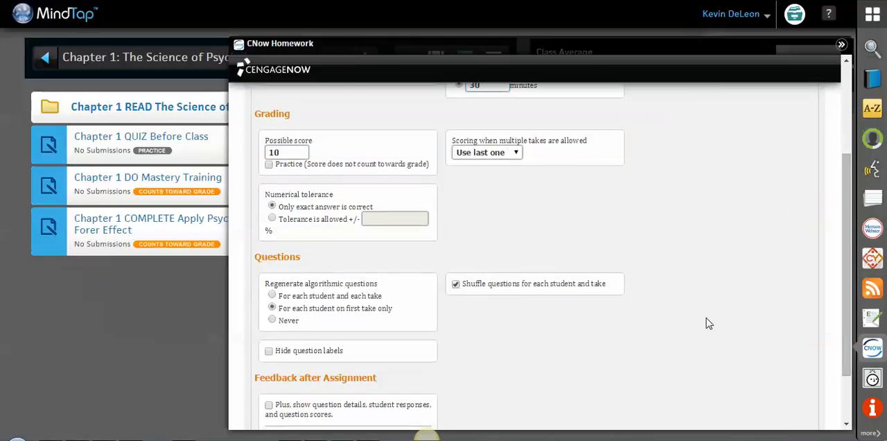
{"action": "mouse_move", "coordinate": [845, 353]}
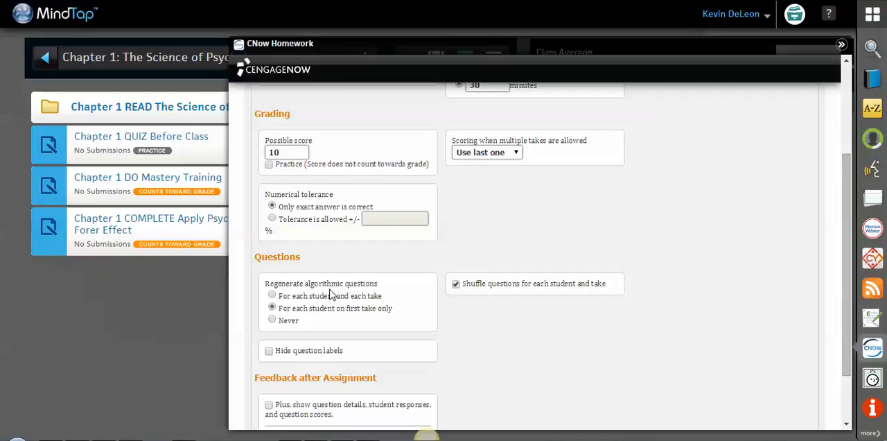
{"action": "mouse_move", "coordinate": [381, 355]}
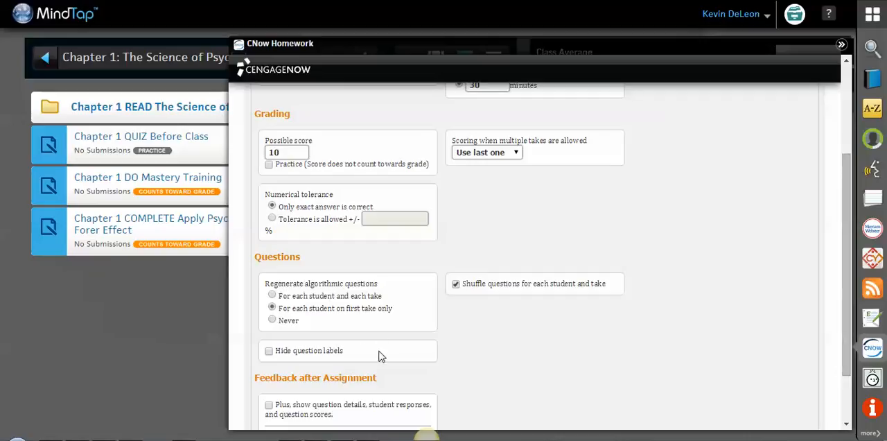
Step: Create the Example 2 test with these options and return to the assignments list
{"action": "scroll", "scroll_direction": "down", "scroll_amount": 3}
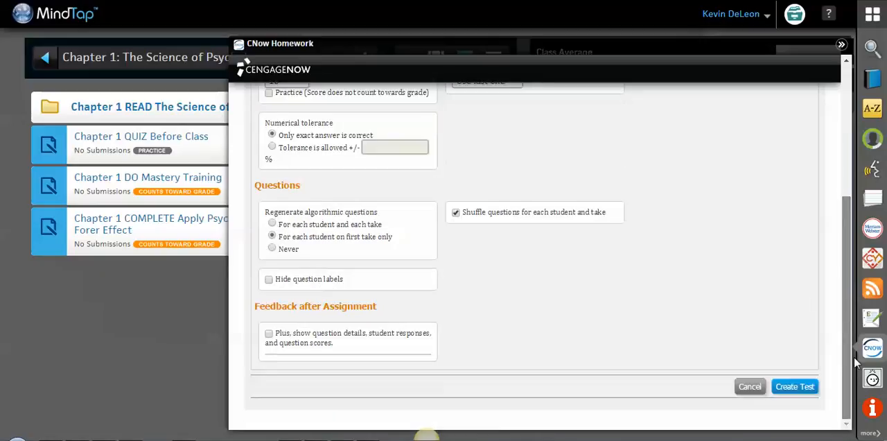
{"action": "left_click", "coordinate": [794, 386]}
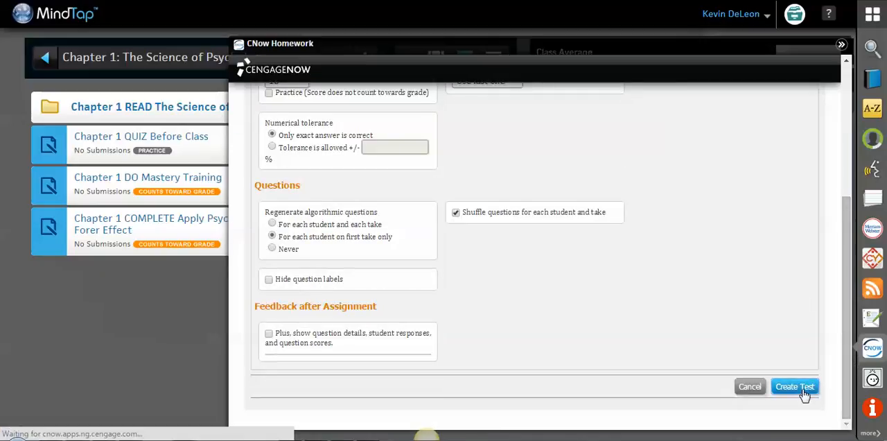
{"action": "left_click", "coordinate": [794, 385]}
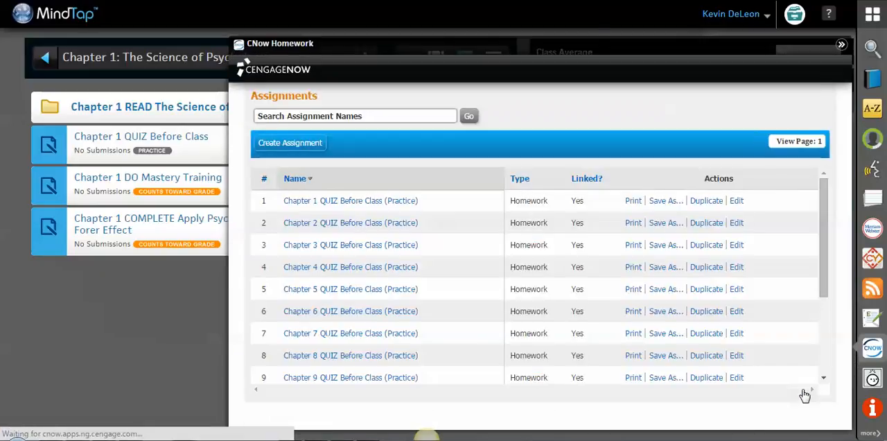
Step: Review the new Example 2 test at the bottom of CNOW's assignments list
{"action": "scroll", "scroll_direction": "down", "scroll_amount": 3}
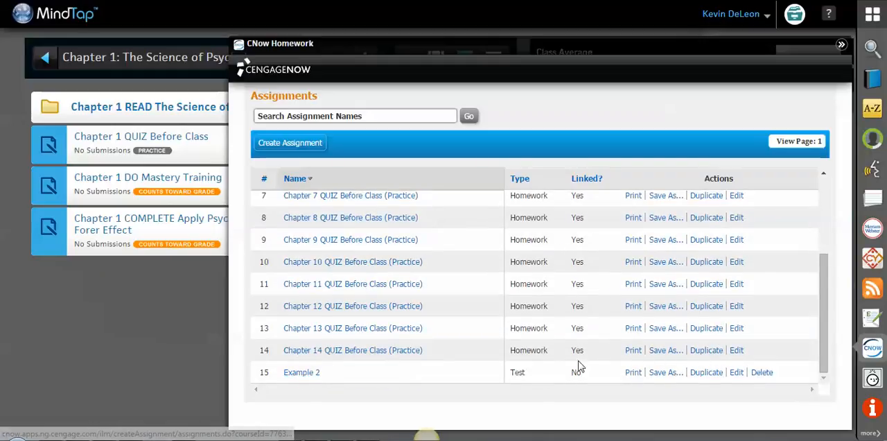
{"action": "mouse_move", "coordinate": [743, 380]}
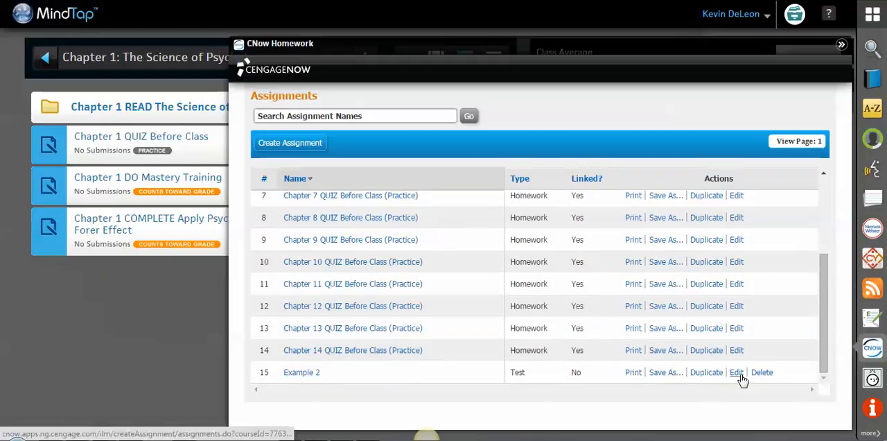
{"action": "mouse_move", "coordinate": [737, 372]}
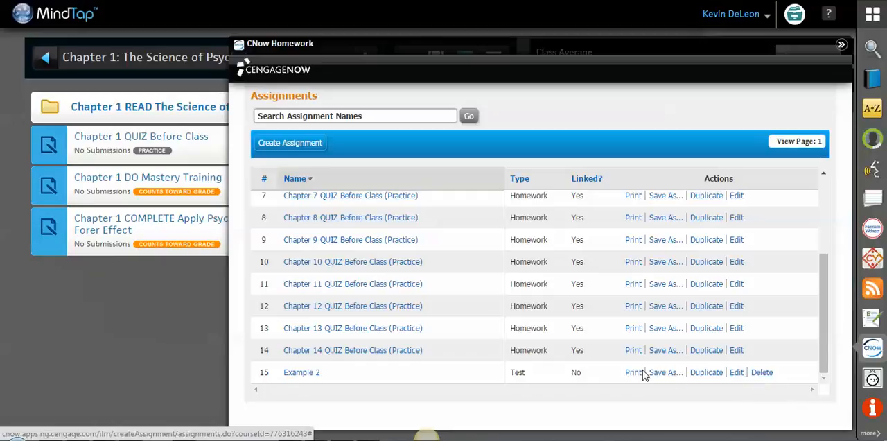
{"action": "mouse_move", "coordinate": [840, 58]}
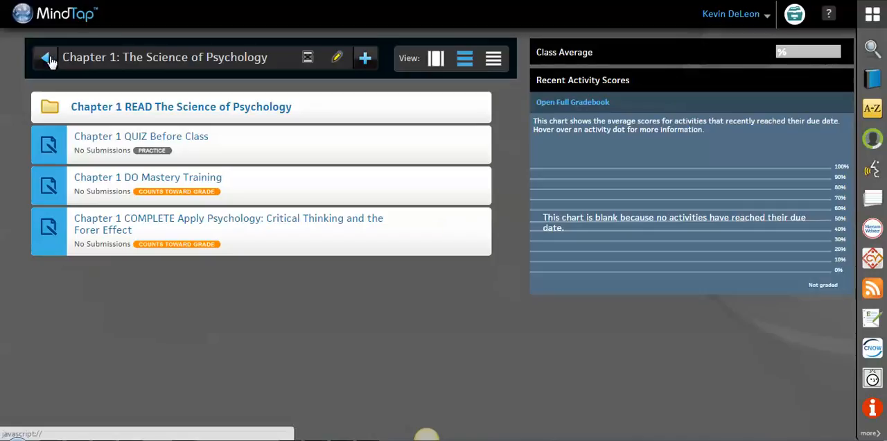
Step: Return to the course chapter list and begin adding a new CNOW Homework activity
{"action": "left_click", "coordinate": [45, 57]}
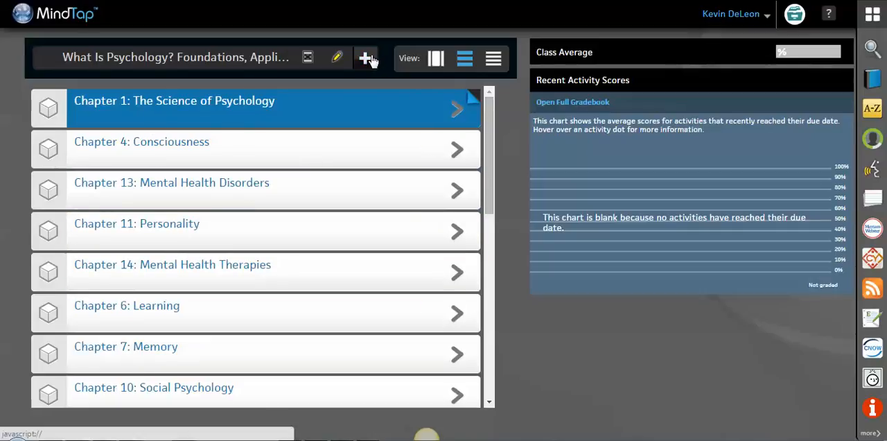
{"action": "left_click", "coordinate": [365, 59]}
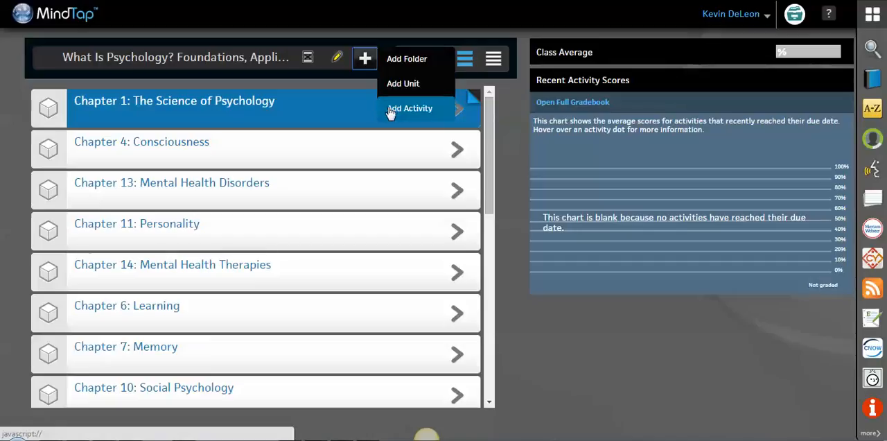
{"action": "left_click", "coordinate": [409, 108]}
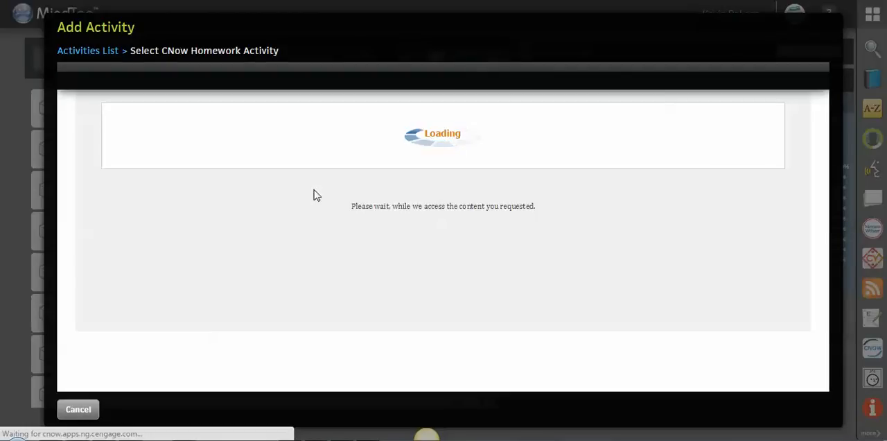
{"action": "mouse_move", "coordinate": [821, 163]}
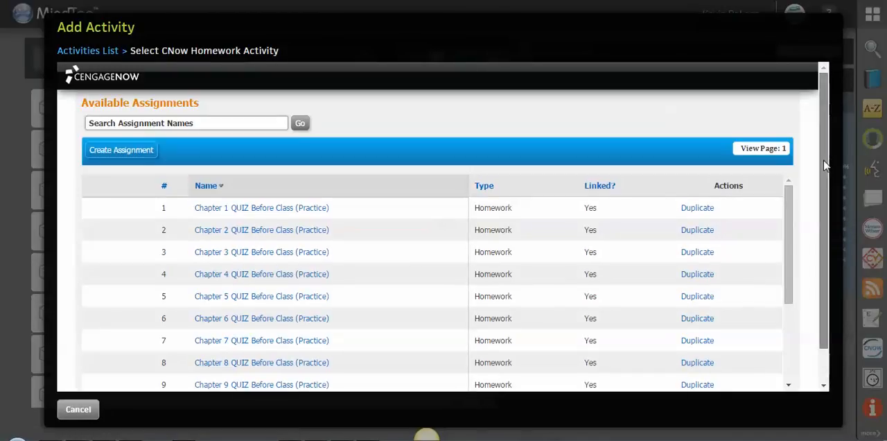
Step: Select Example 2 from the available assignments and continue to its test options
{"action": "scroll", "scroll_direction": "down", "scroll_amount": 3}
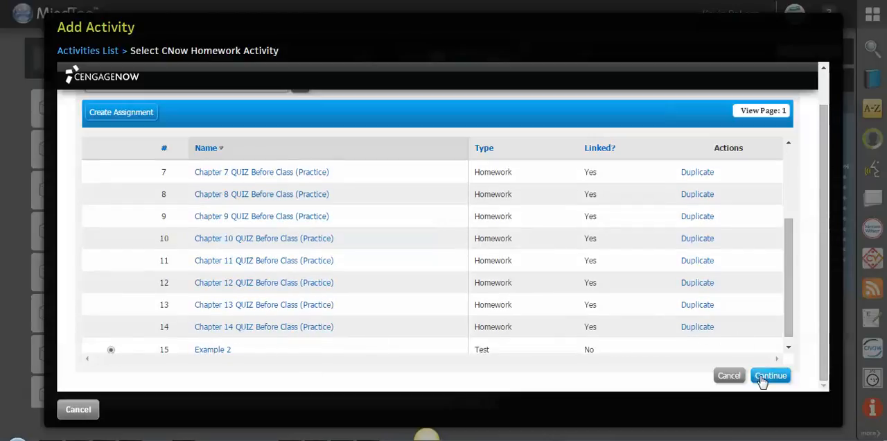
{"action": "mouse_move", "coordinate": [770, 374]}
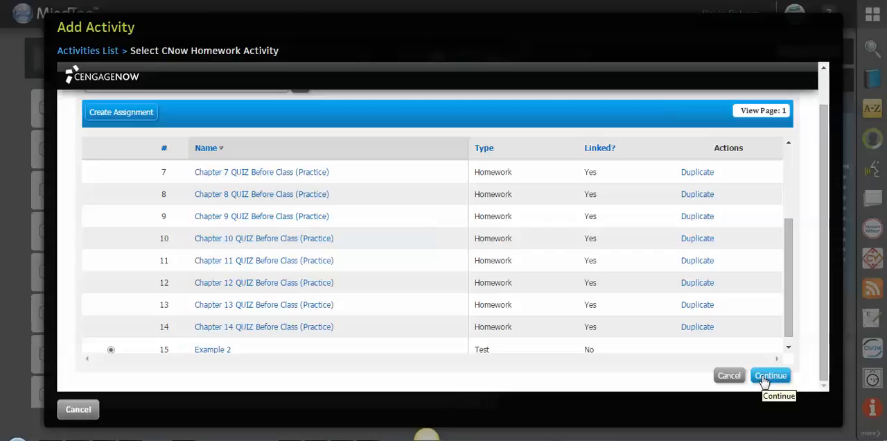
{"action": "left_click", "coordinate": [771, 374]}
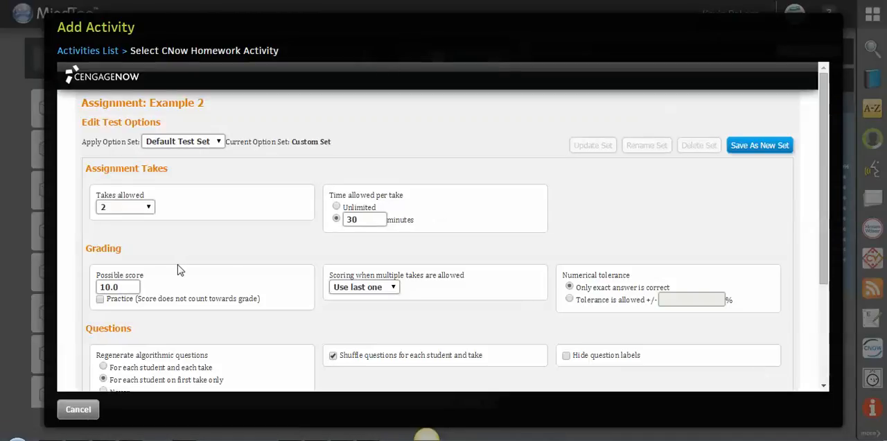
{"action": "mouse_move", "coordinate": [127, 261]}
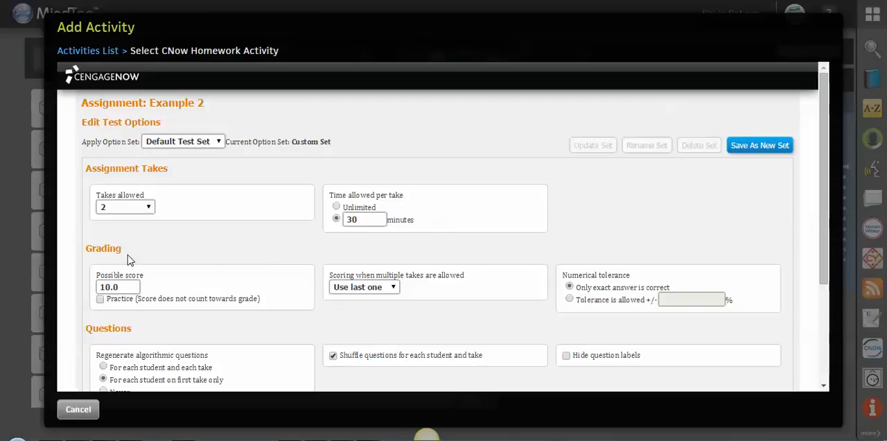
{"action": "mouse_move", "coordinate": [173, 239]}
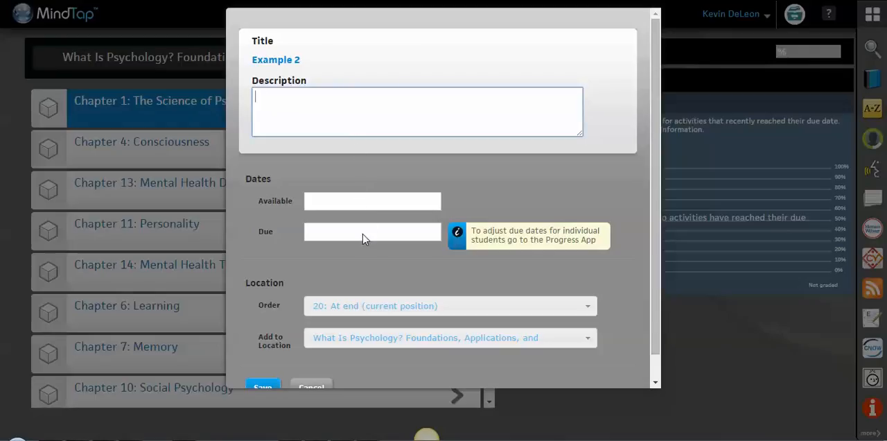
Step: Set the Example 2 due date to September 15, 2015 at 11:00 PM EDT
{"action": "left_click", "coordinate": [371, 232]}
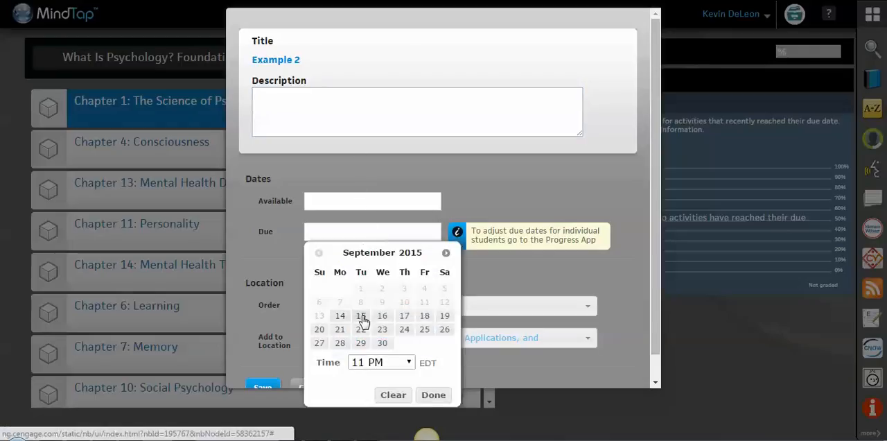
{"action": "left_click", "coordinate": [360, 316]}
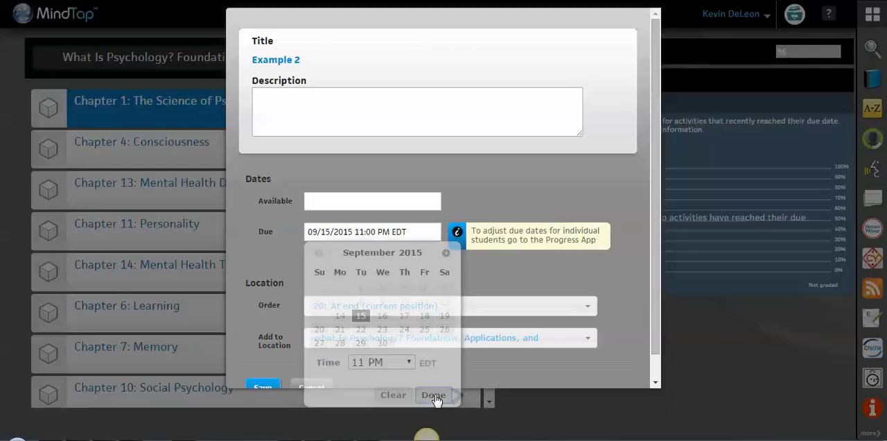
{"action": "left_click", "coordinate": [432, 394]}
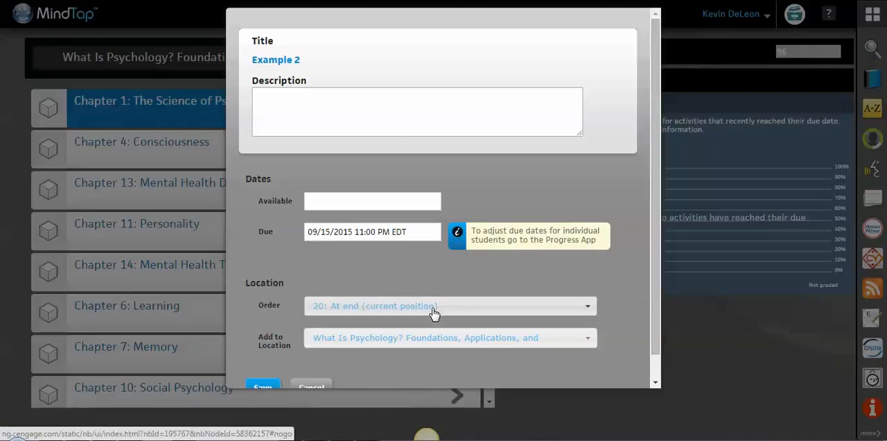
Step: Place the activity before Chapter 14: Mental Health Therapies and save it
{"action": "left_click", "coordinate": [449, 305]}
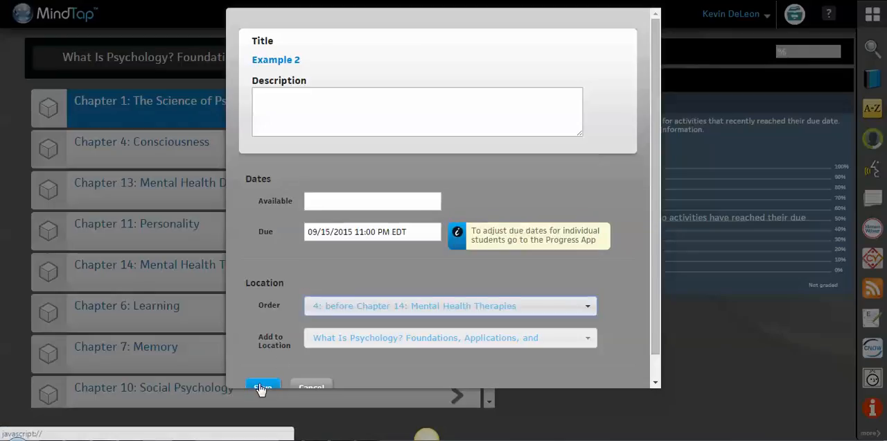
{"action": "left_click", "coordinate": [263, 387]}
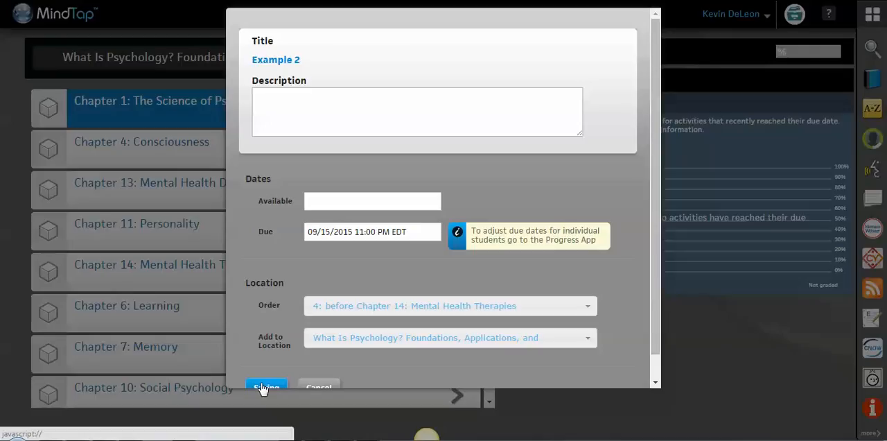
{"action": "left_click", "coordinate": [266, 387]}
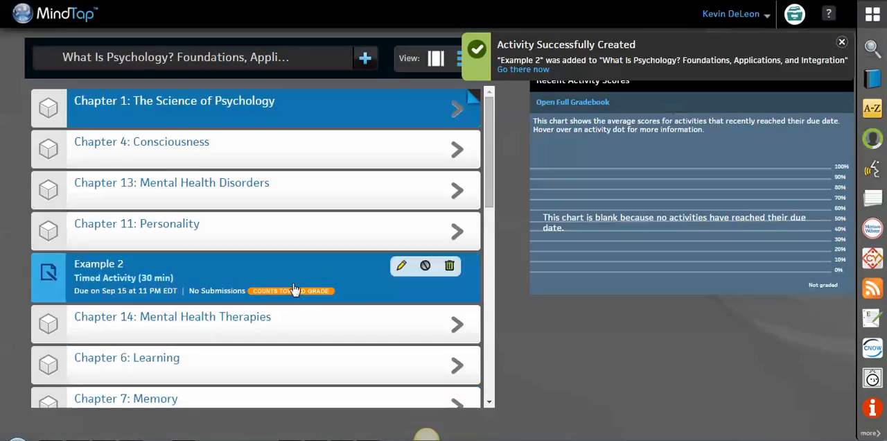
{"action": "mouse_move", "coordinate": [248, 277]}
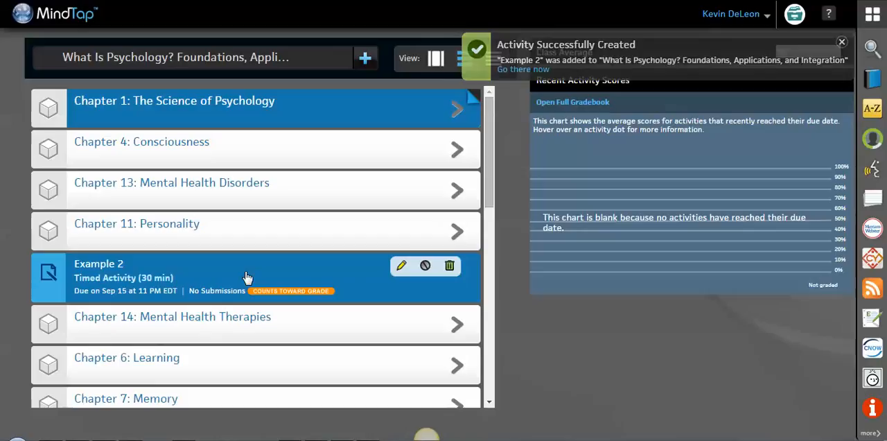
Step: Dismiss the Activity Successfully Created notification and confirm Example 2 in the chapter list
{"action": "left_click", "coordinate": [843, 42]}
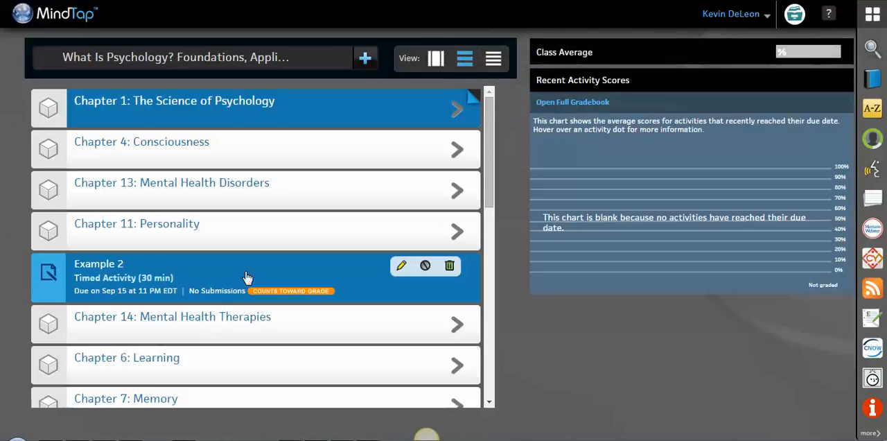